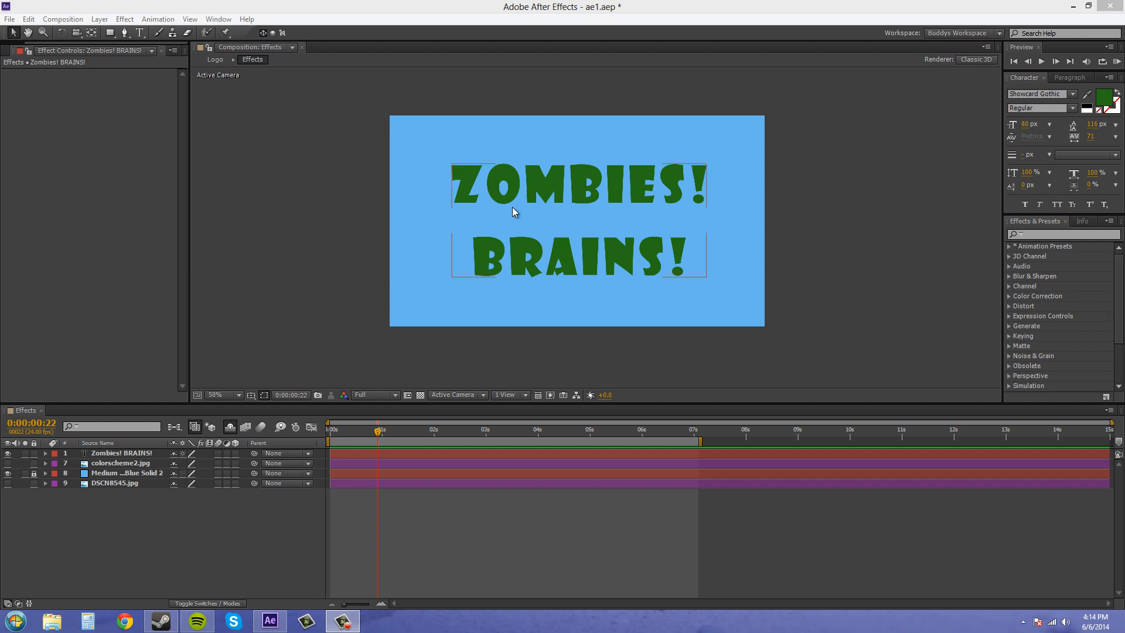
Apply the saved Blur_Bulge user preset to the ZOMBIES! BRAINS! text, then delete its effects.
left_click(910, 251)
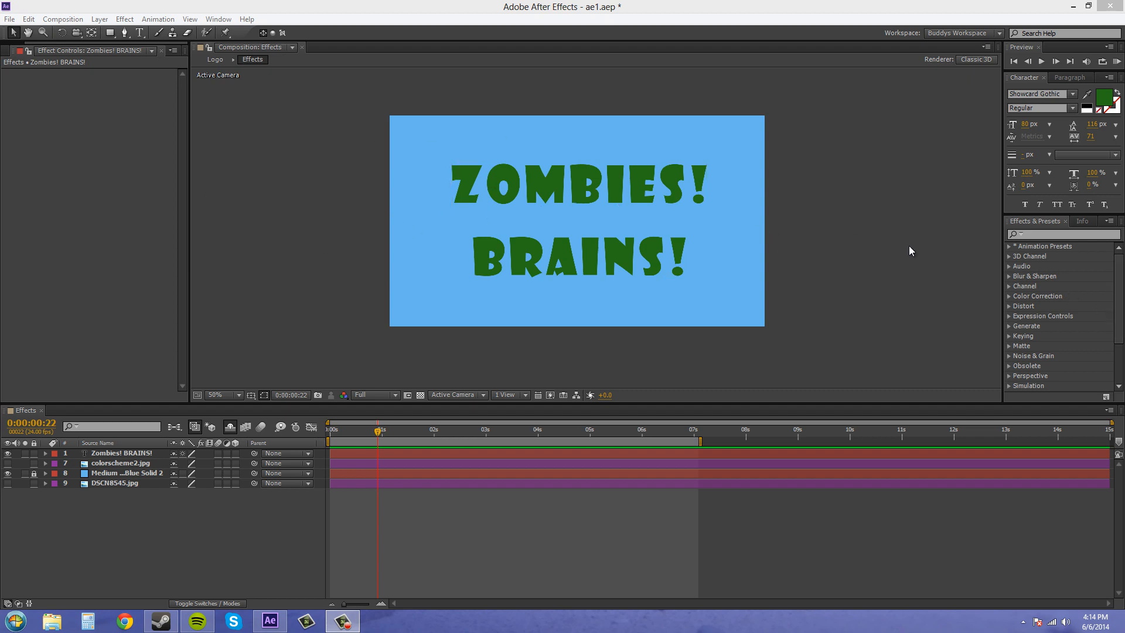
mouse_move(1009, 252)
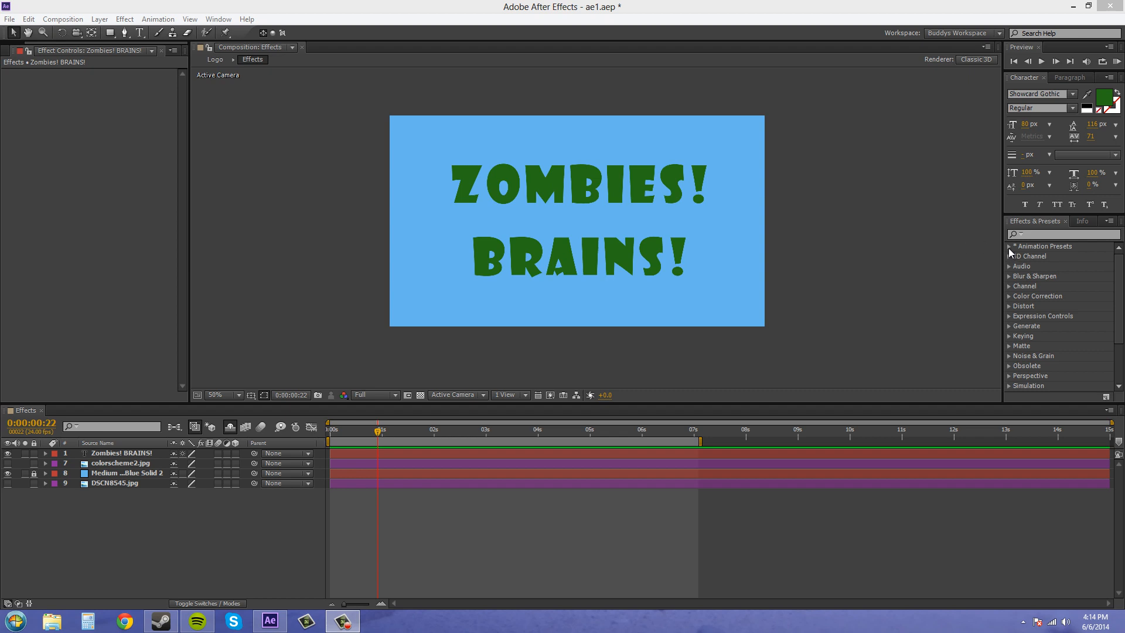
mouse_move(1062, 249)
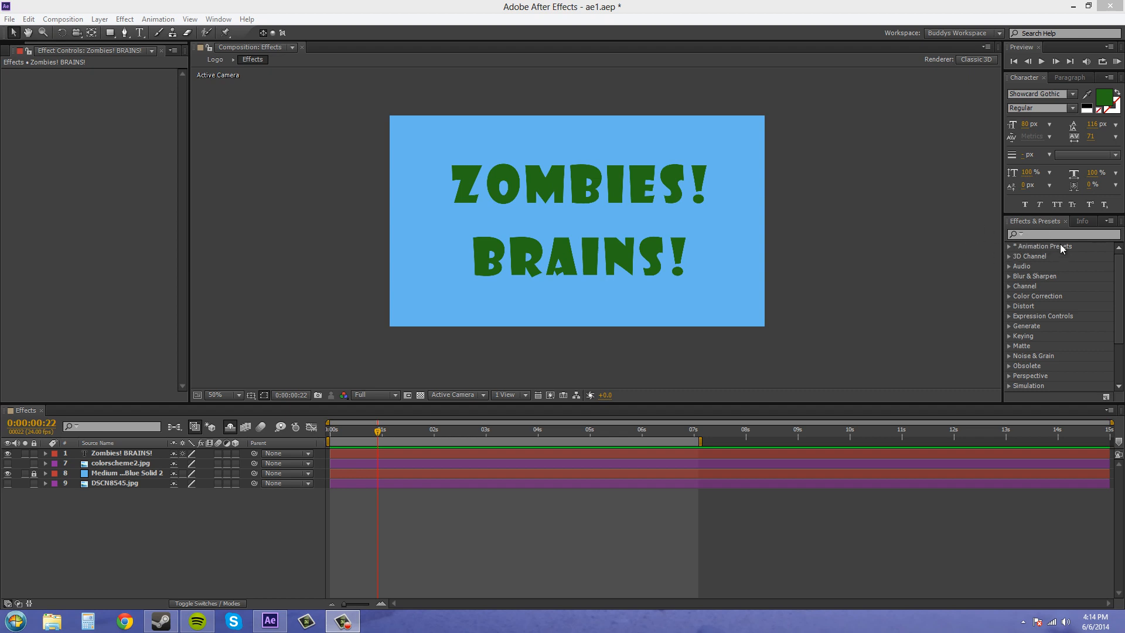
left_click(1011, 246)
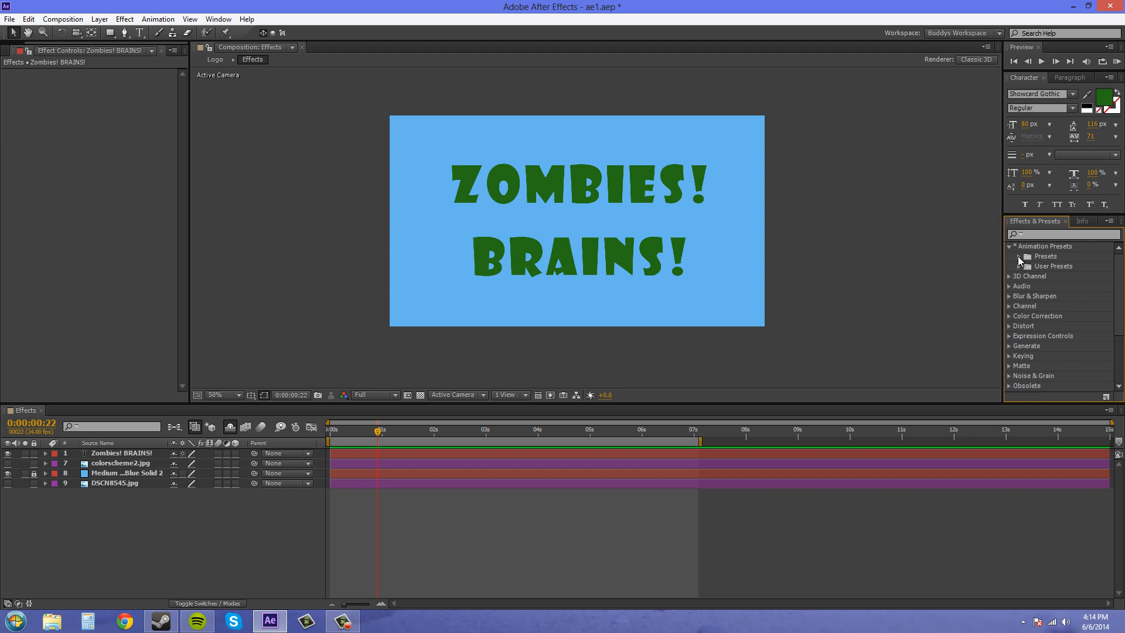
left_click(1029, 256)
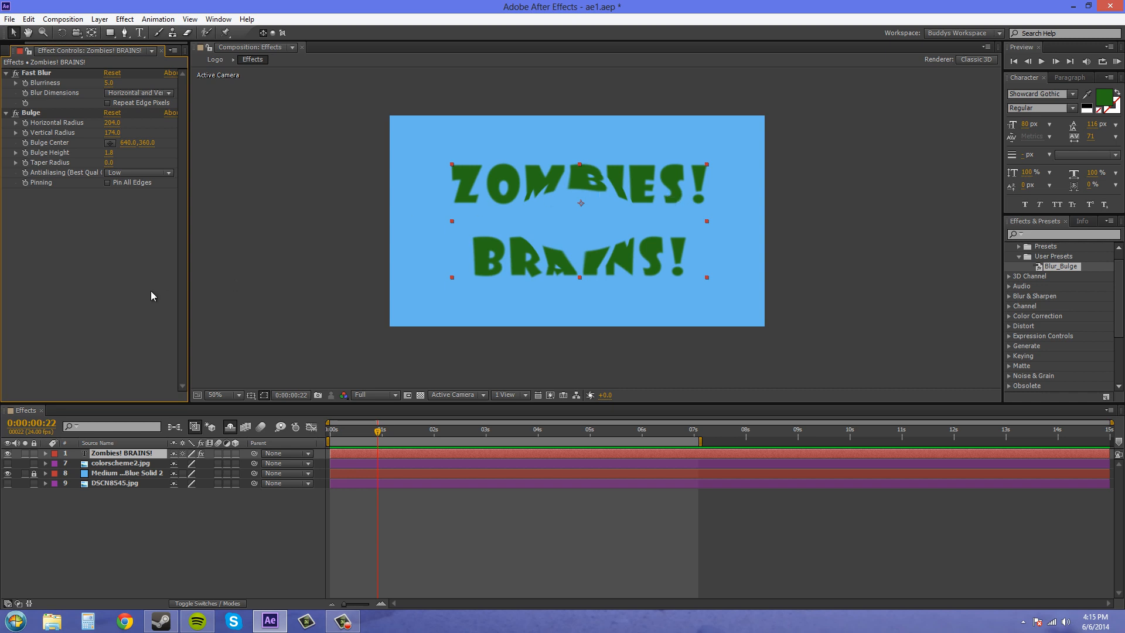
left_click(30, 113)
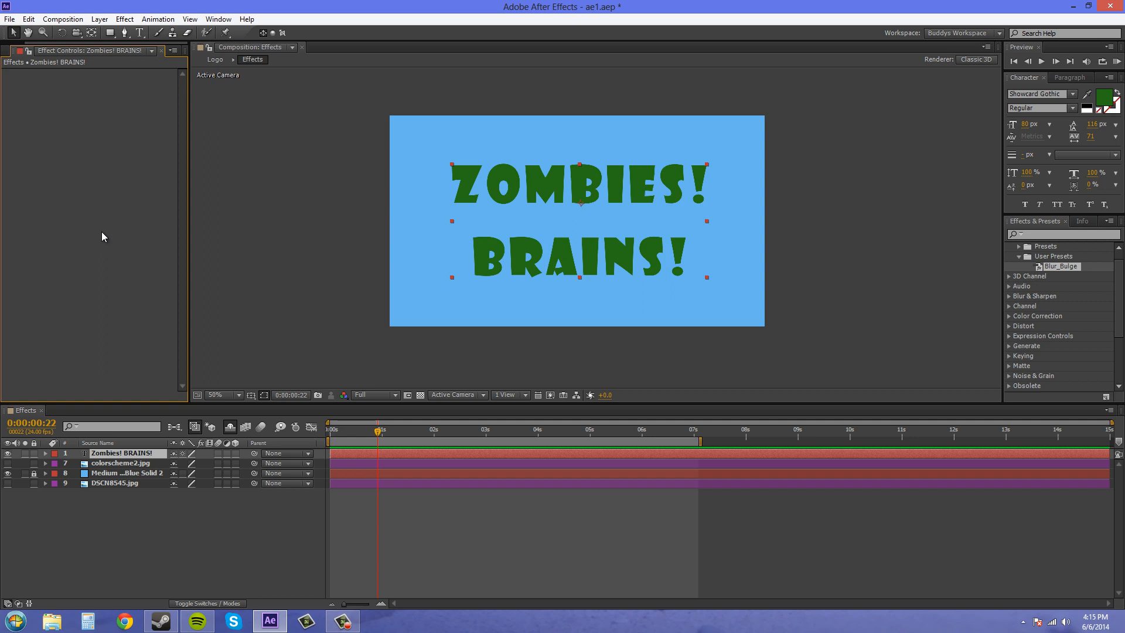
mouse_move(221, 218)
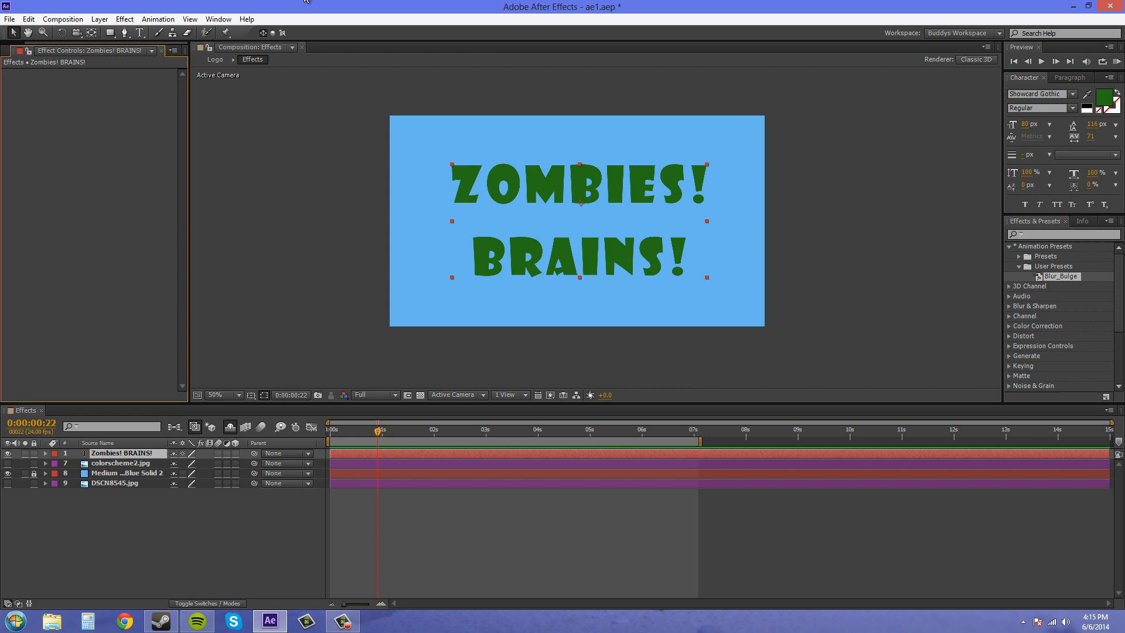
Add CC Radial Blur (amount 27) and Posterize (level 13) to the title text.
left_click(124, 19)
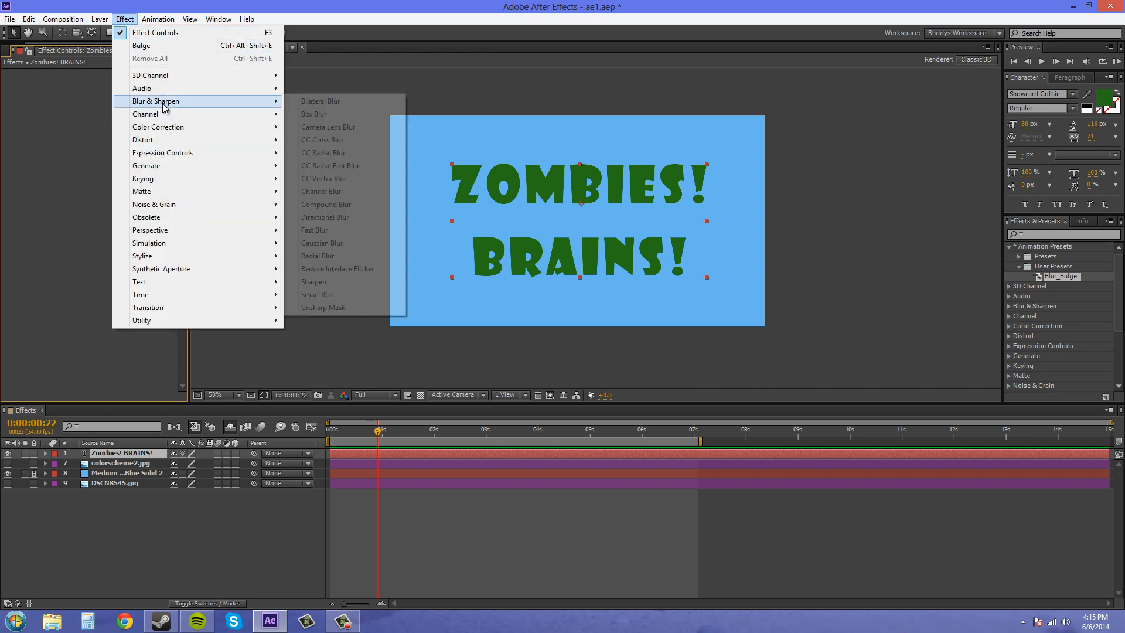
left_click(323, 152)
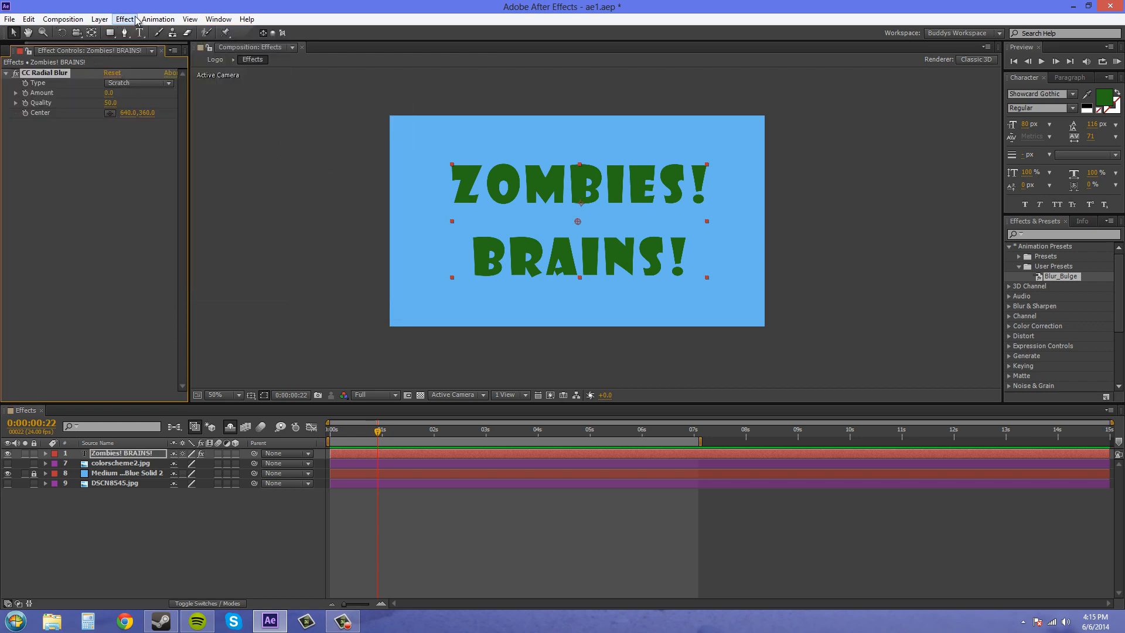
left_click(124, 18)
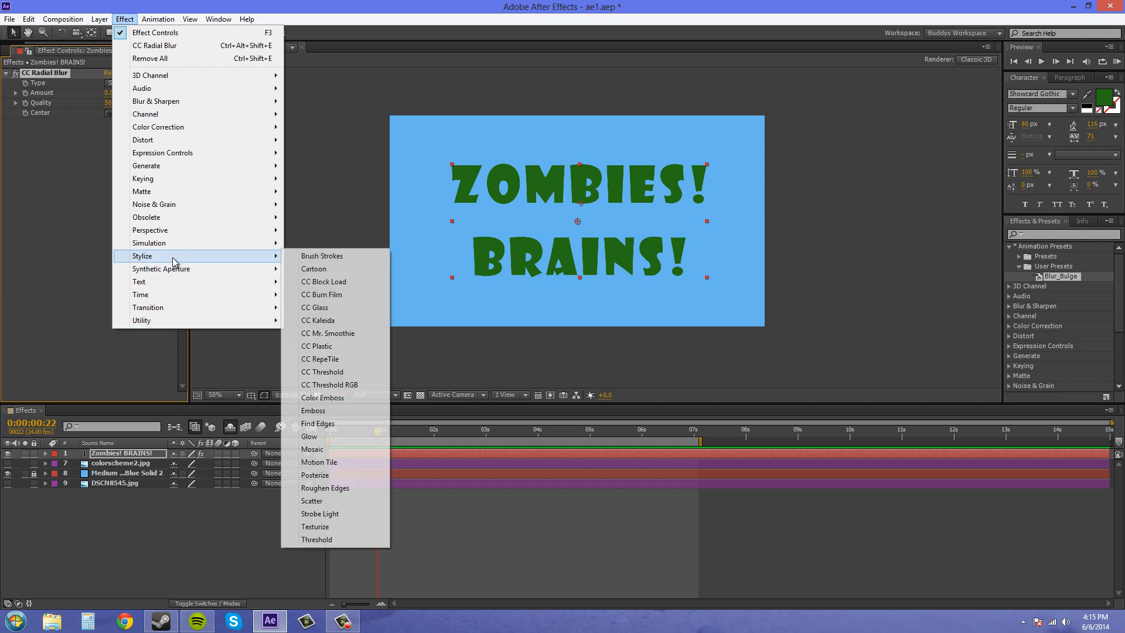
left_click(315, 475)
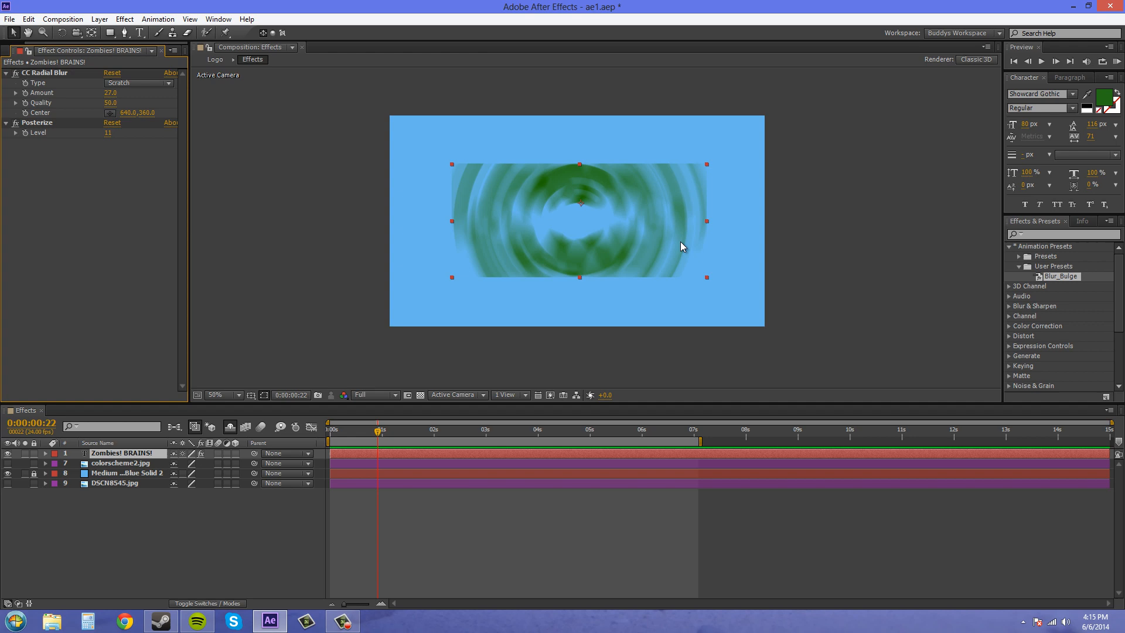
mouse_move(580, 186)
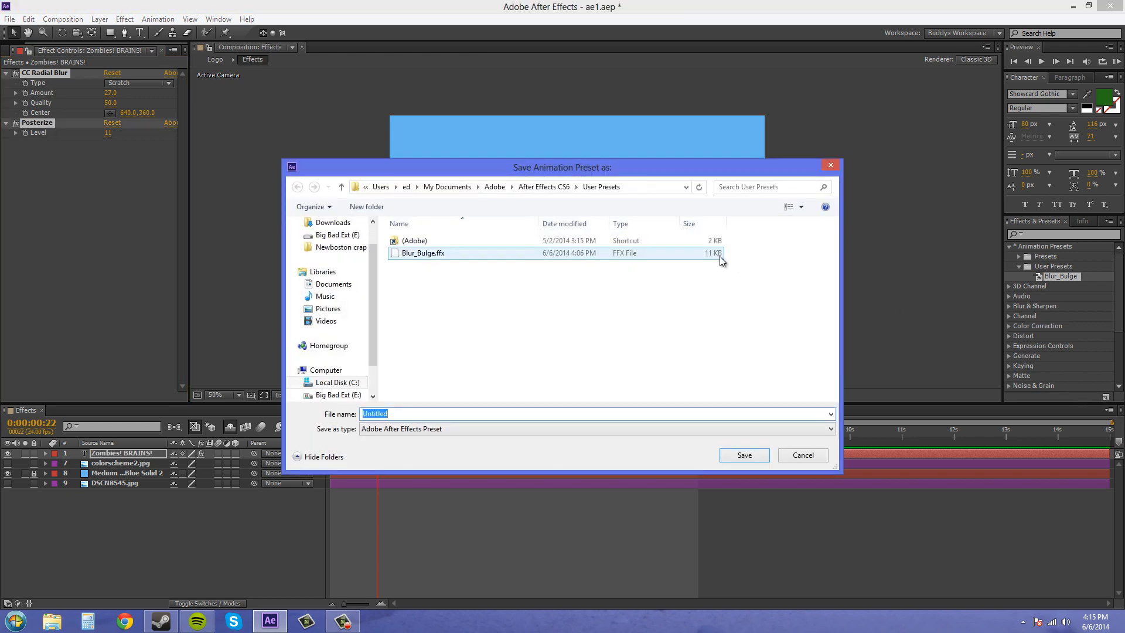
Save the blur and posterize effects as the preset RadialBlur_Posterize.
type("RadialBlur_Posterize")
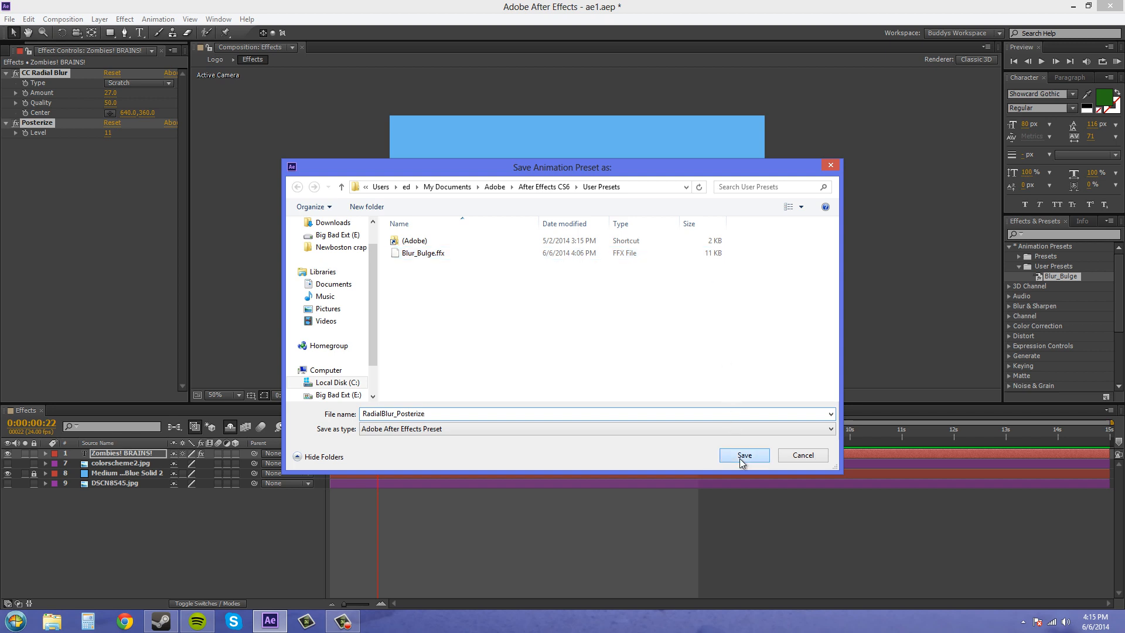
left_click(744, 455)
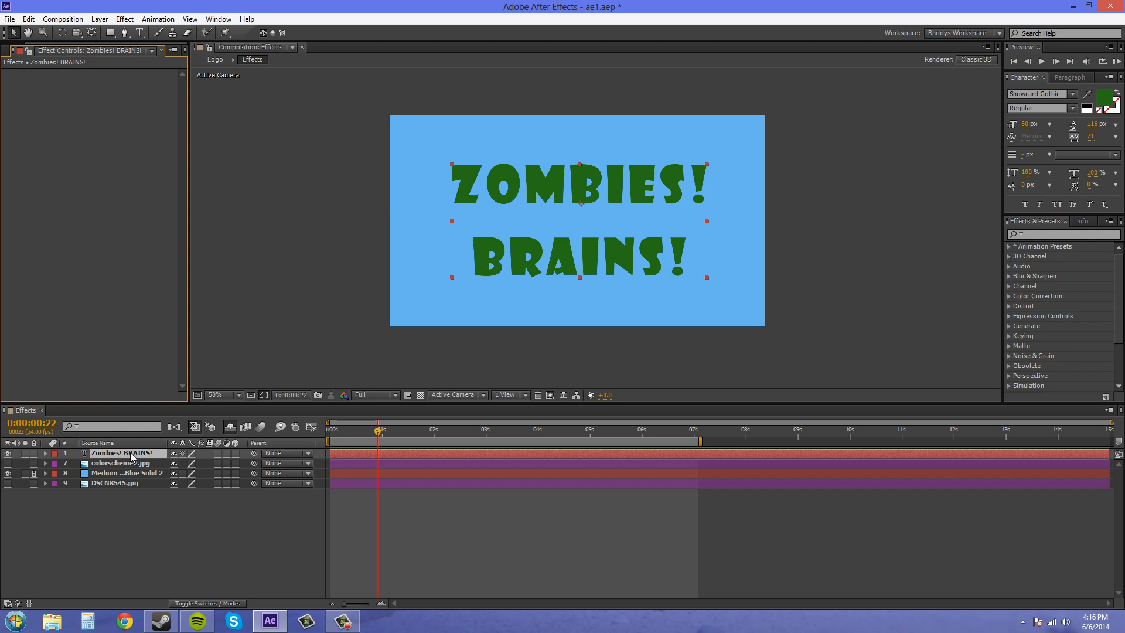
Keyframe Position and Scale from offscreen at 213% to centered 122% at 3s, then scrub.
left_click(45, 453)
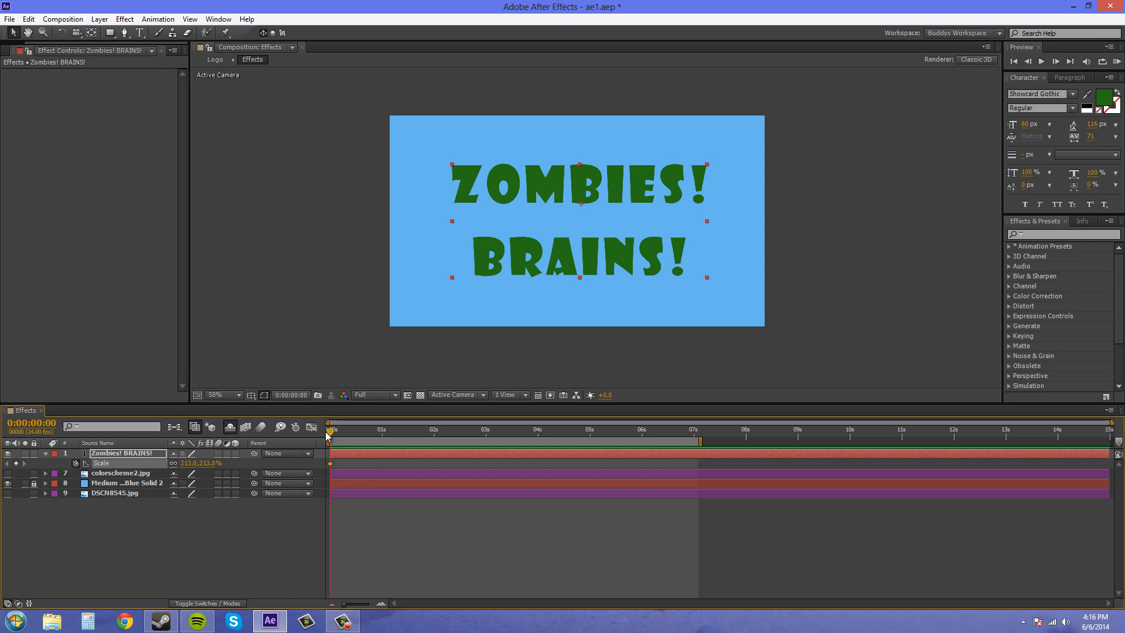
left_click(485, 429)
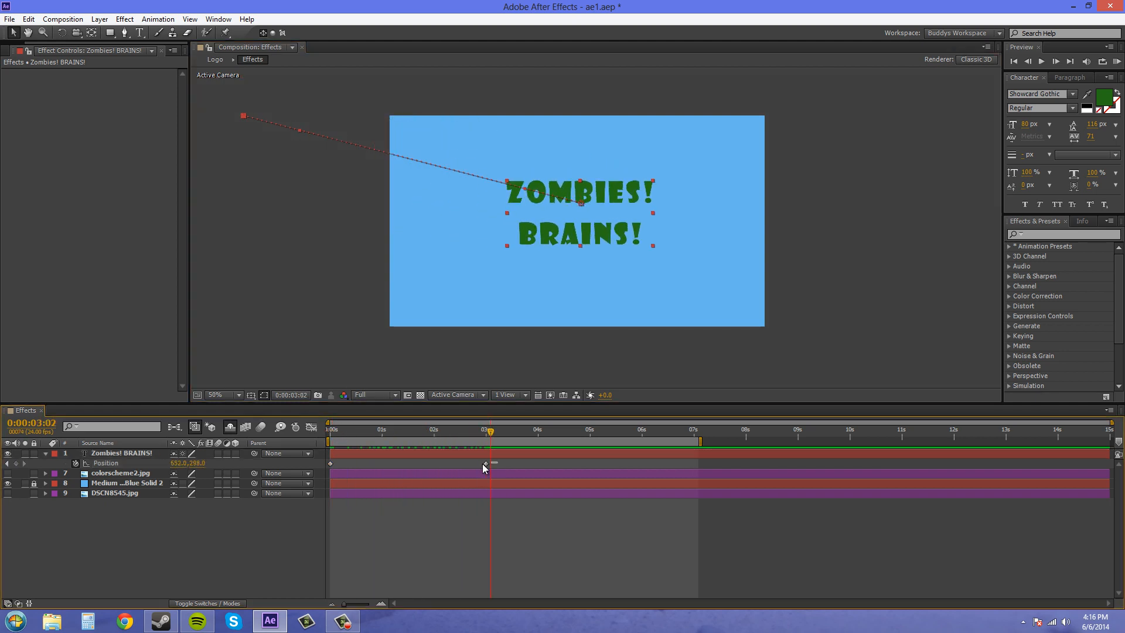
left_click(120, 453)
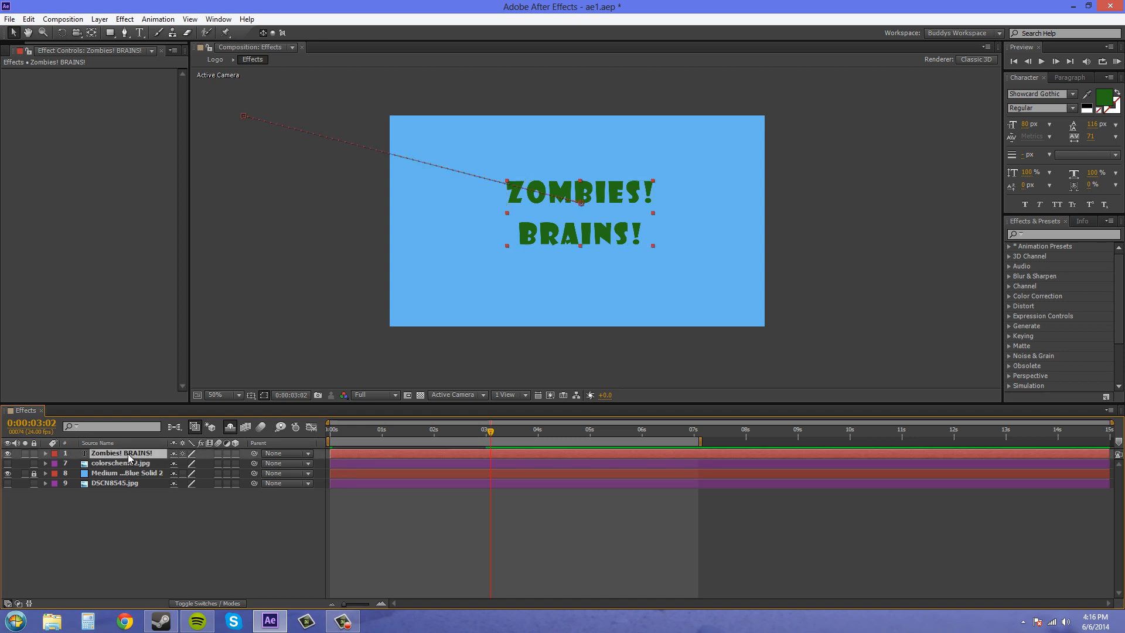
left_click(44, 452)
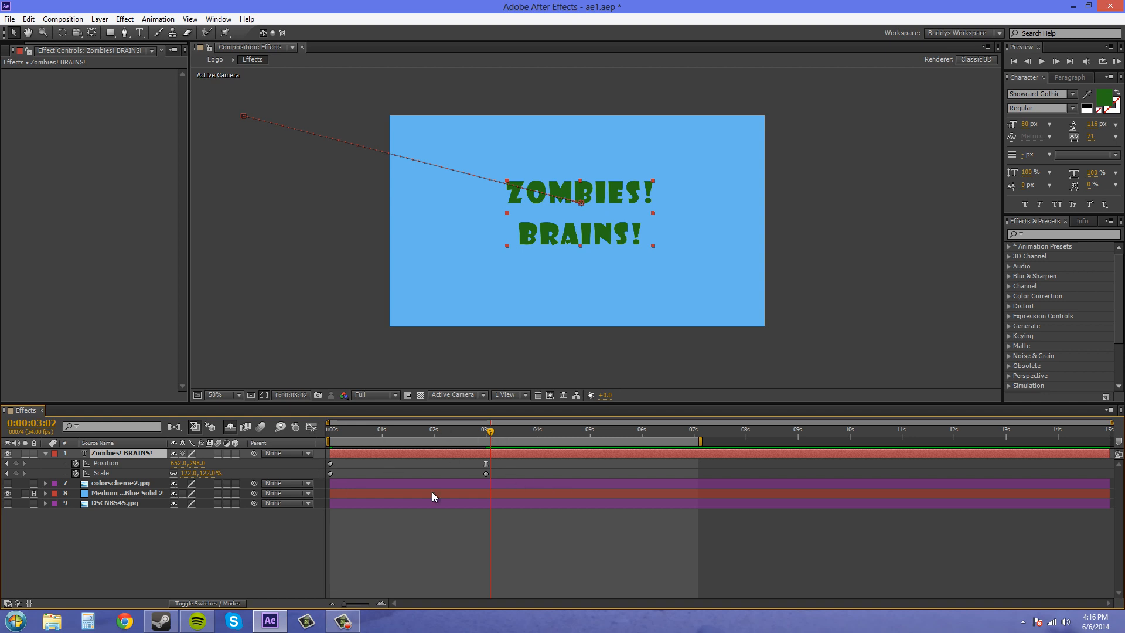
mouse_move(117, 475)
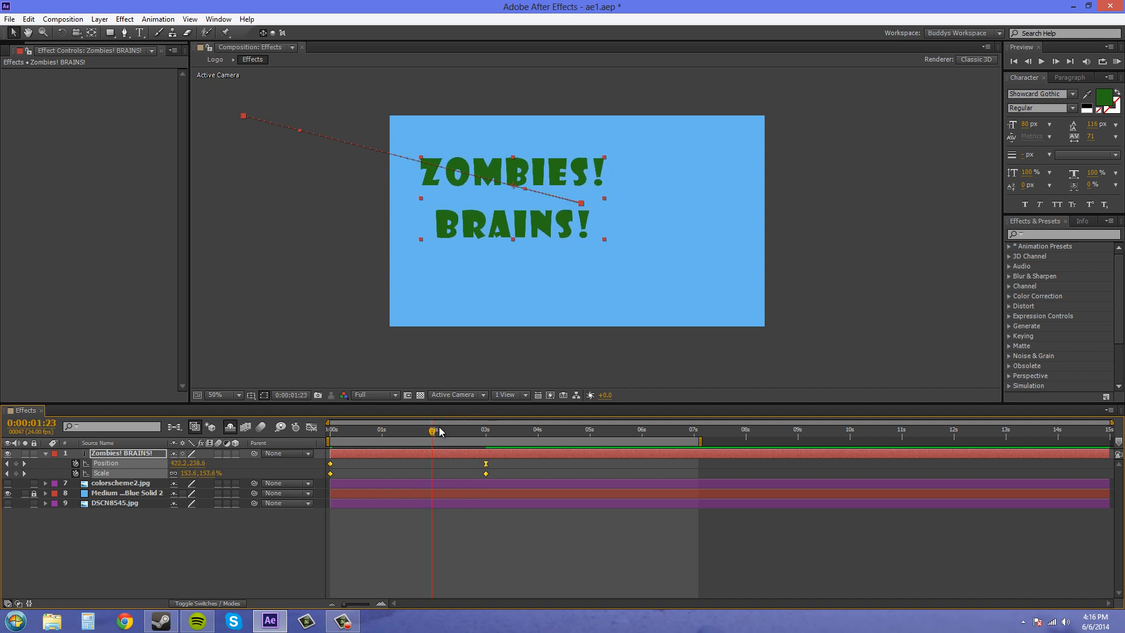
left_click(328, 428)
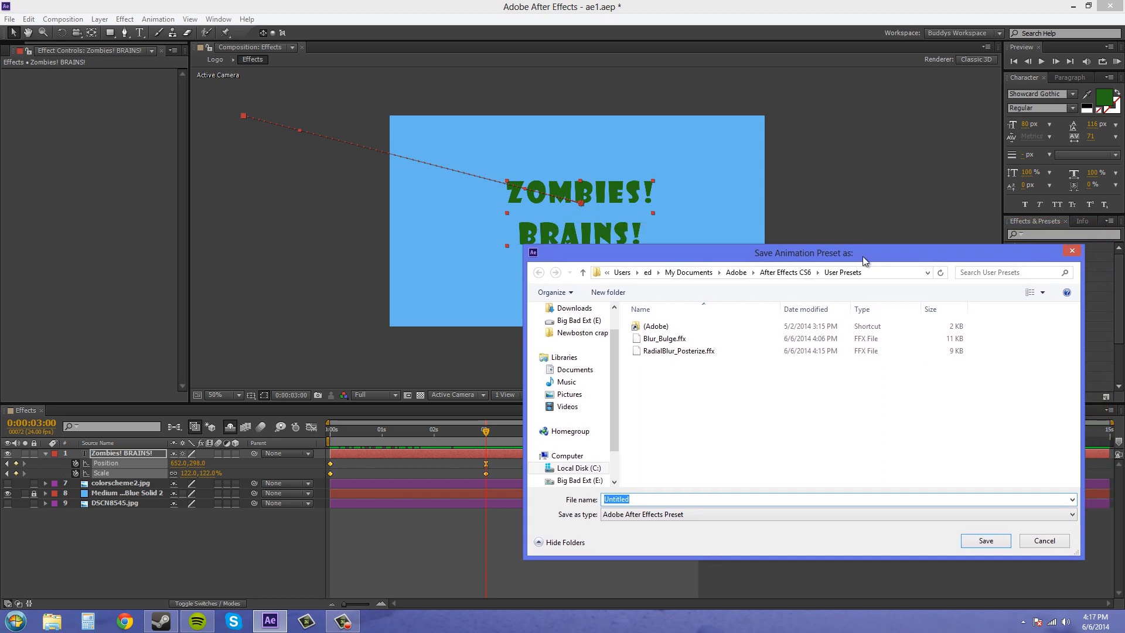
mouse_move(660, 473)
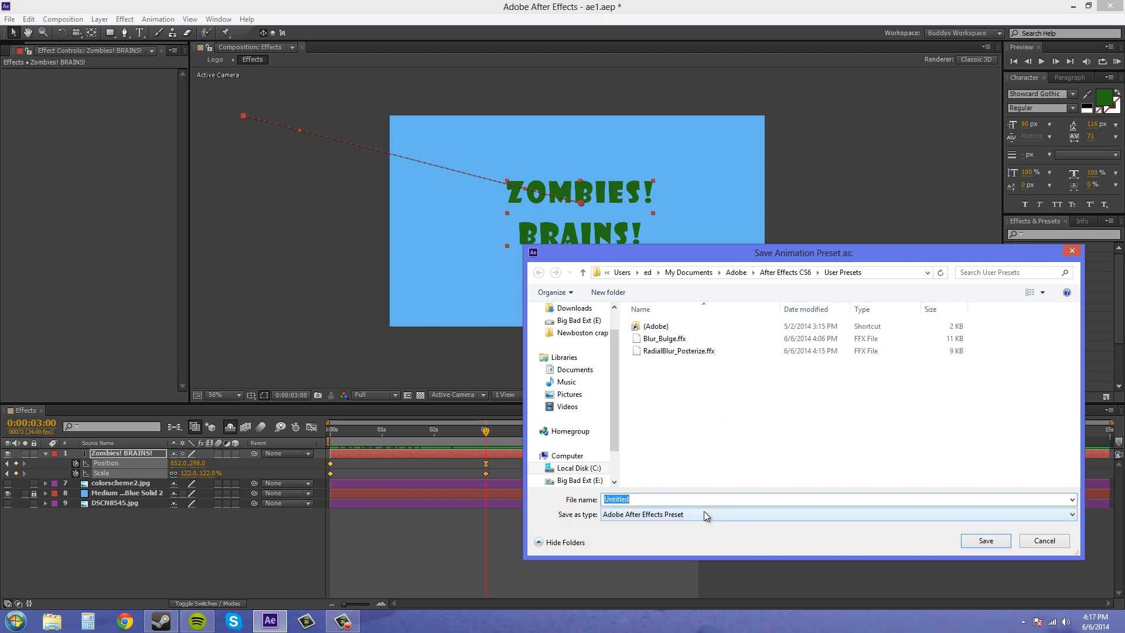
Save the fly-in animation preset under the name 'flyin_scal'.
type("flyin")
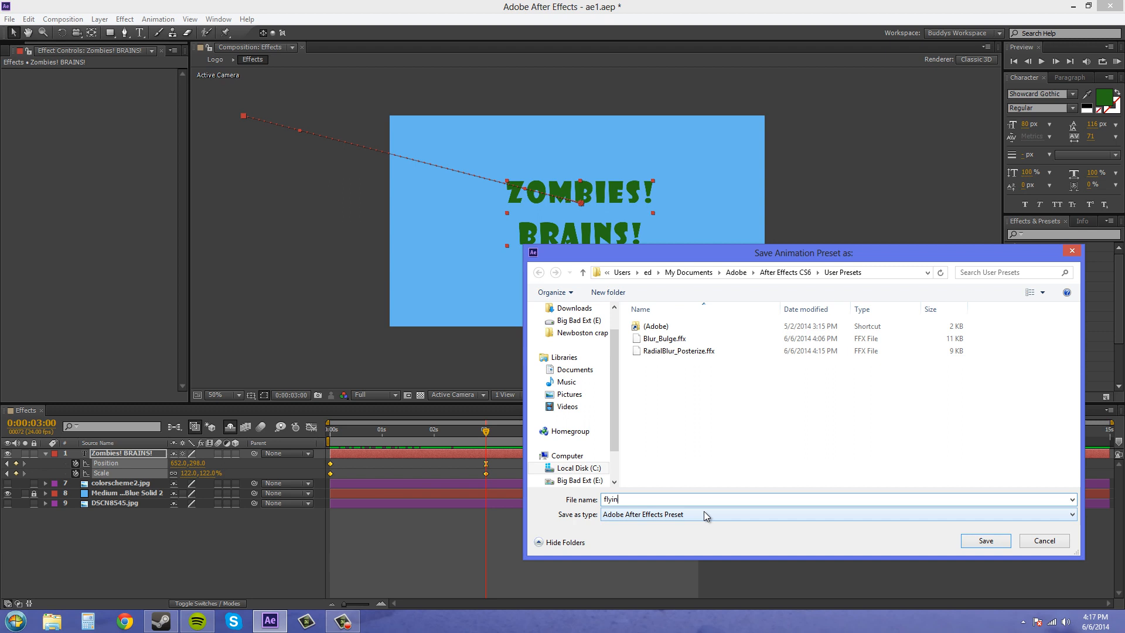
type("_scal")
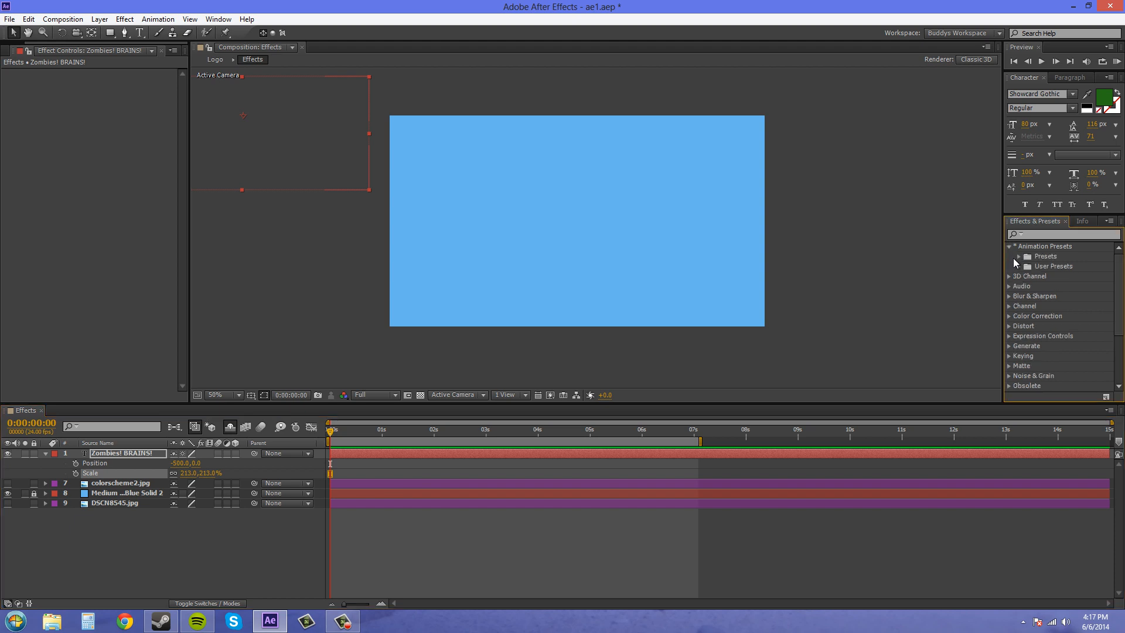
Show the new fly-in preset in User Presets and scrub partway into the fly-in.
left_click(1018, 266)
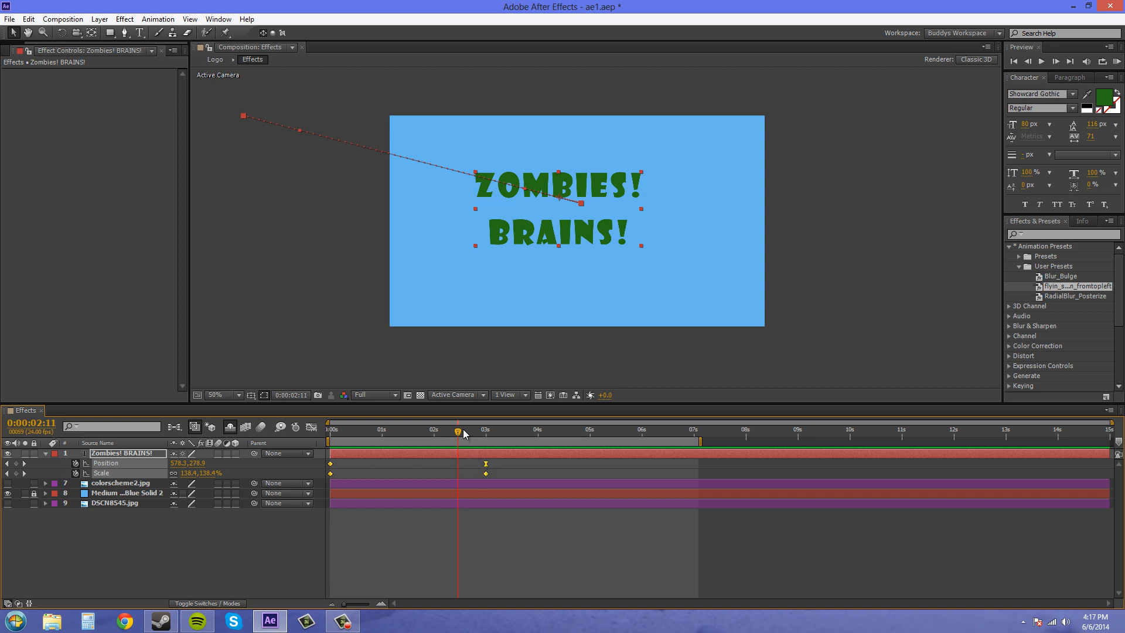
left_click(330, 429)
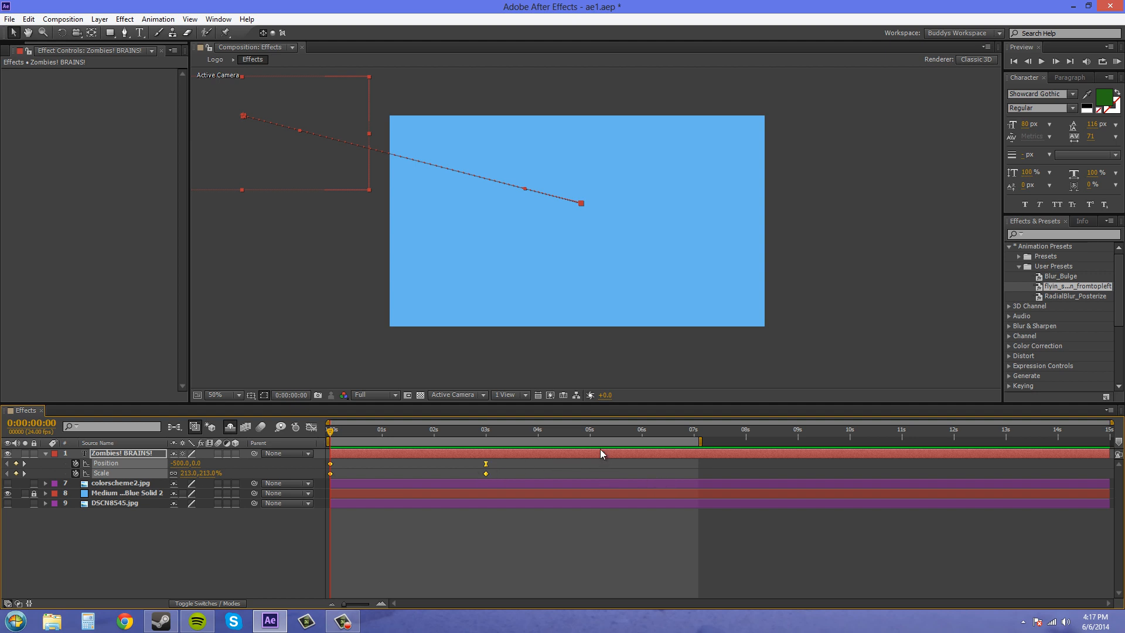
mouse_move(588, 476)
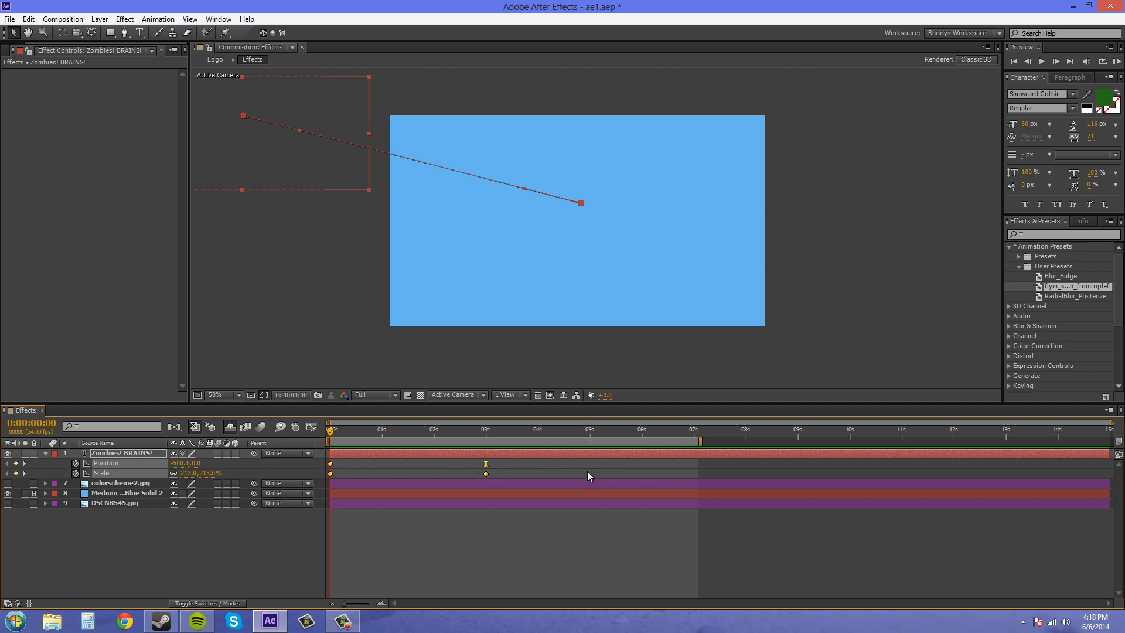
mouse_move(590, 435)
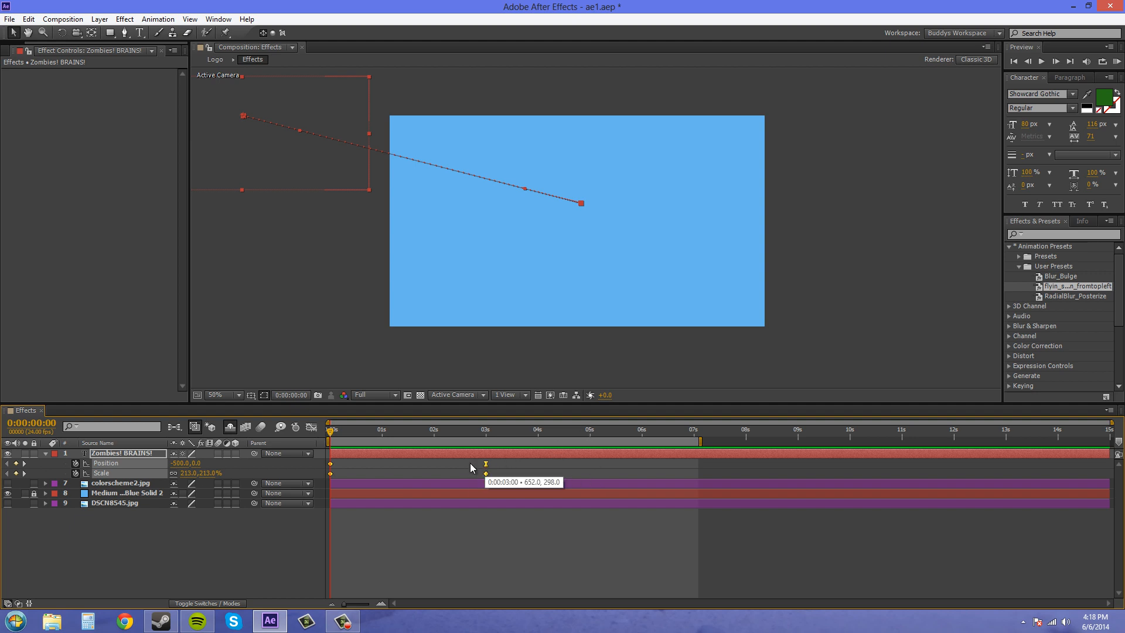
mouse_move(618, 380)
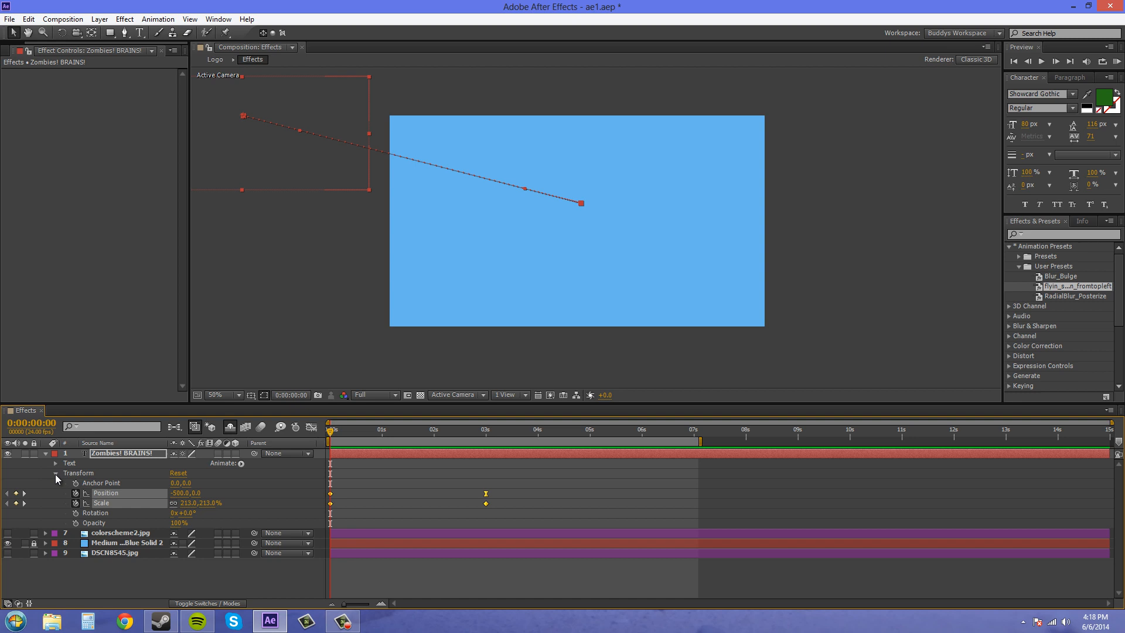
left_click(57, 472)
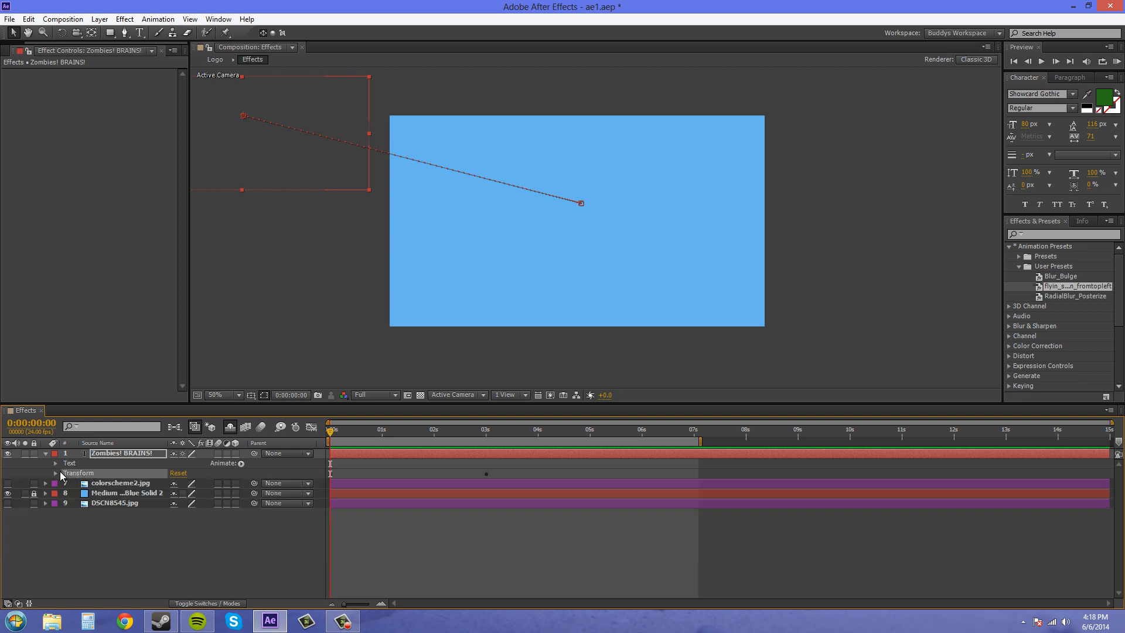
left_click(55, 472)
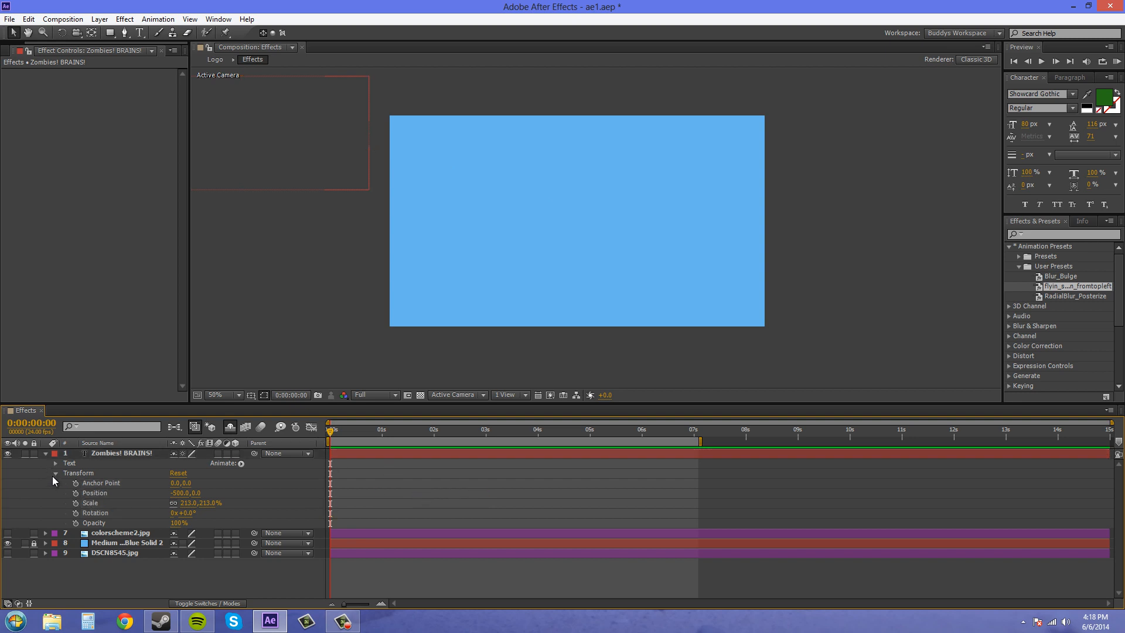
left_click(55, 473)
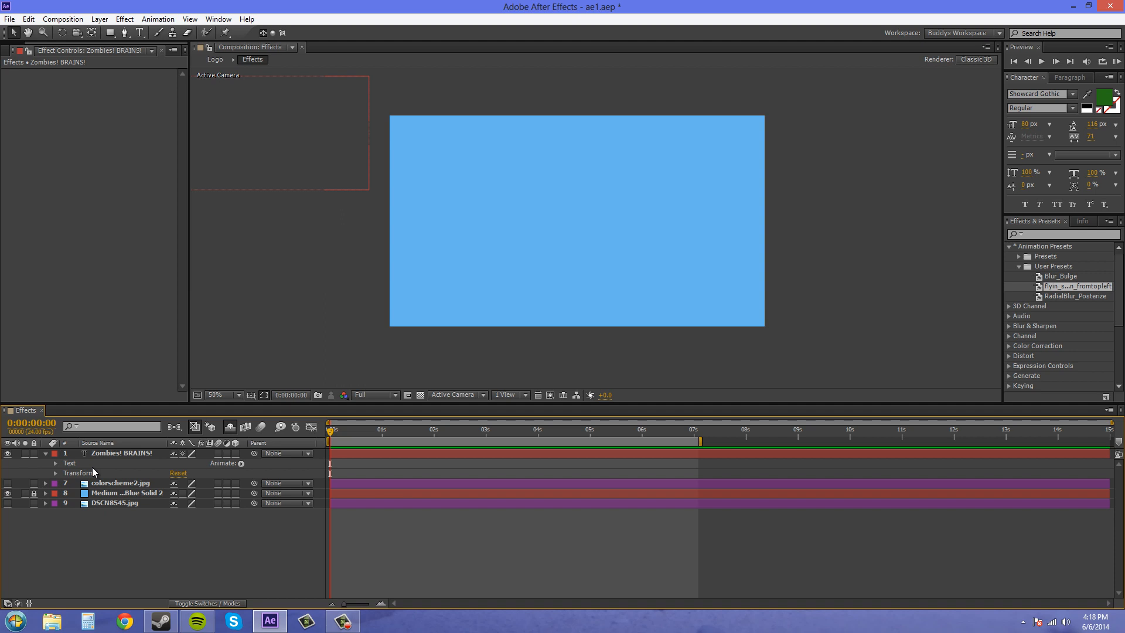
mouse_move(92, 473)
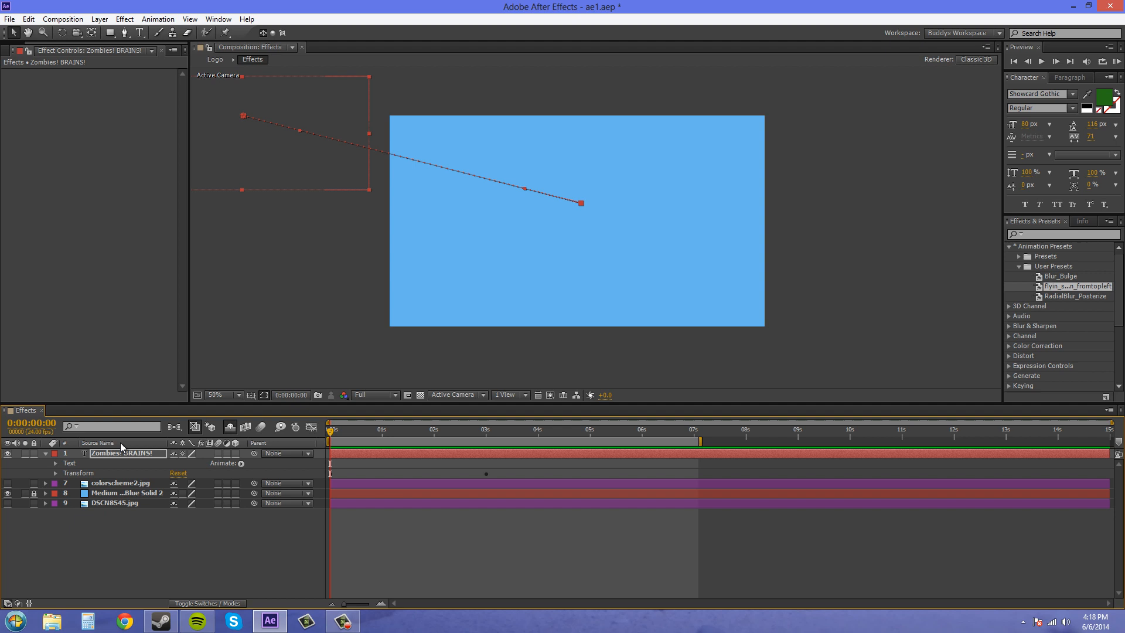
left_click(55, 472)
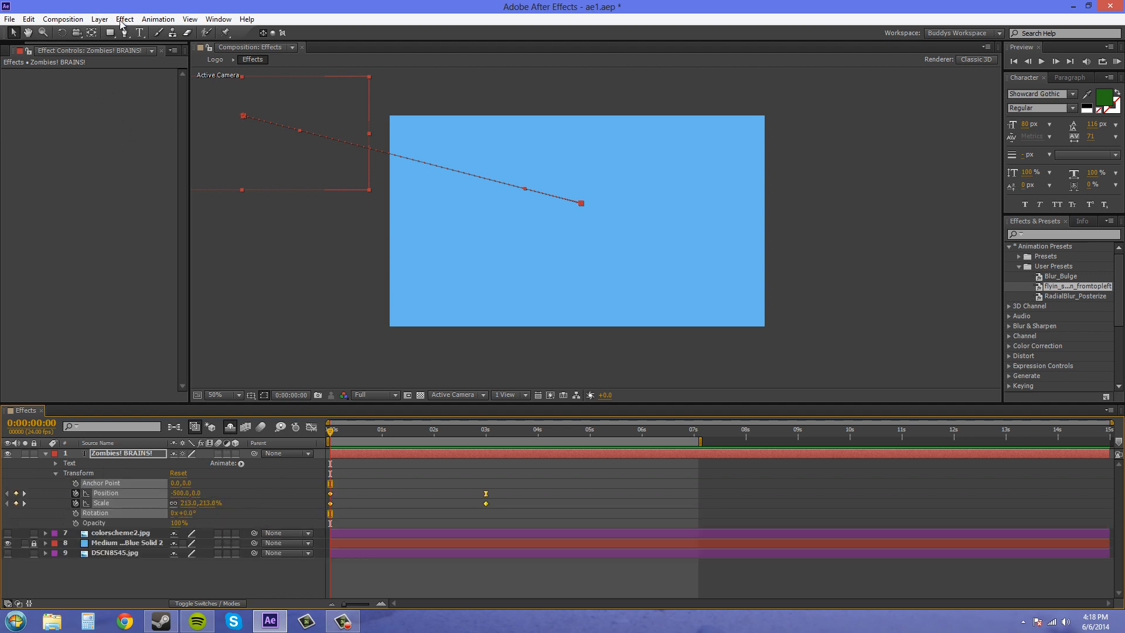
Apply Effect > Distort > Ripple to the ZOMBIES! BRAINS! text layer.
left_click(124, 19)
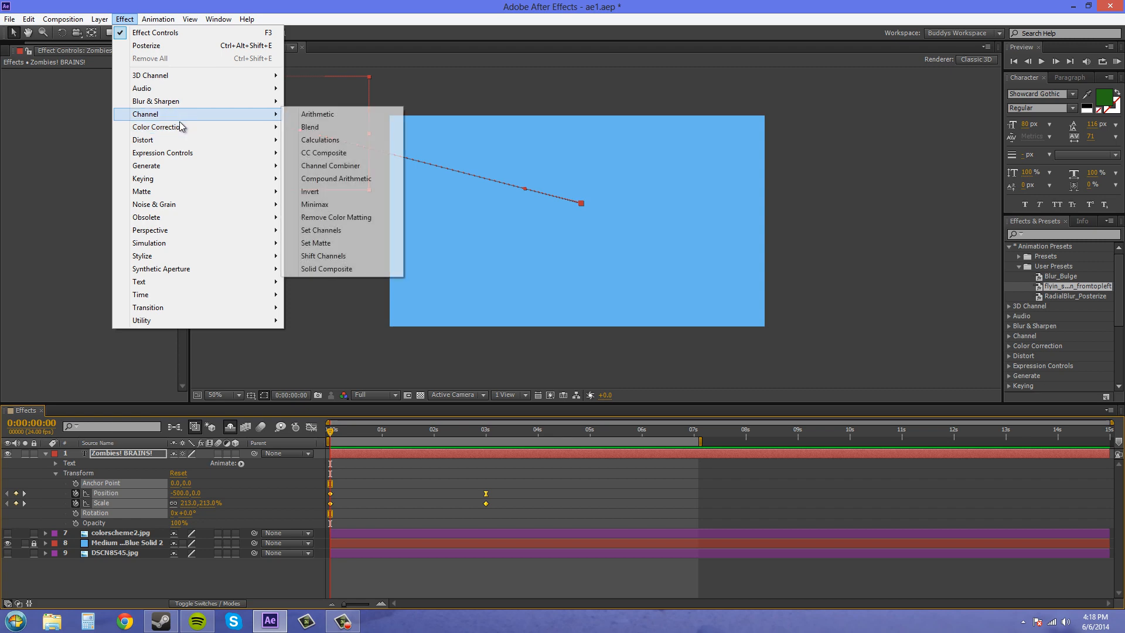
mouse_move(143, 140)
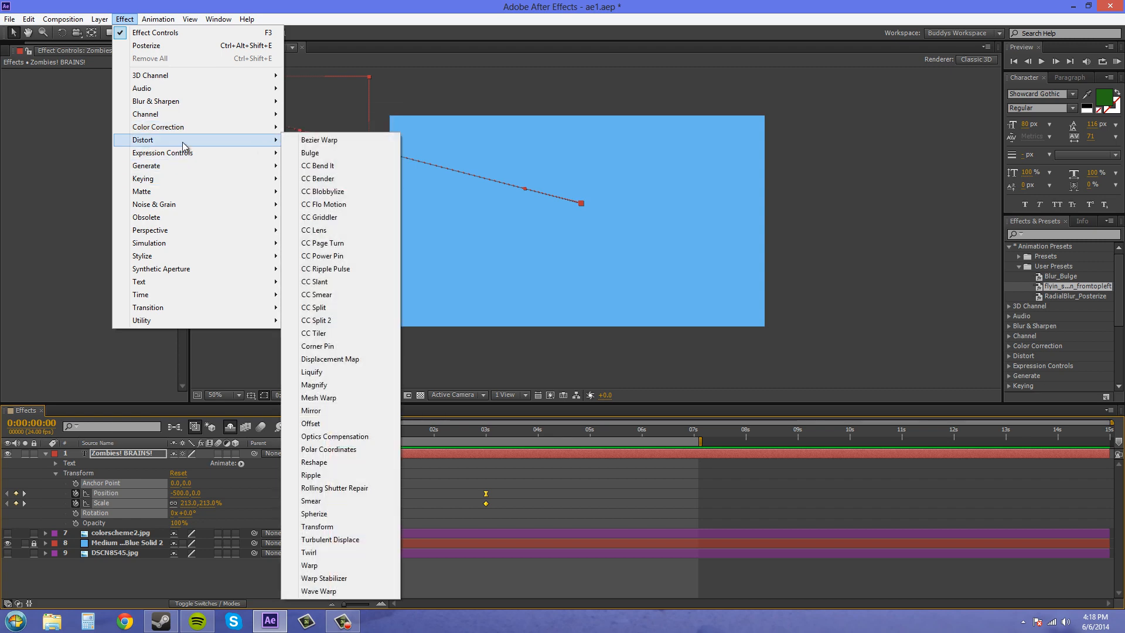
left_click(310, 474)
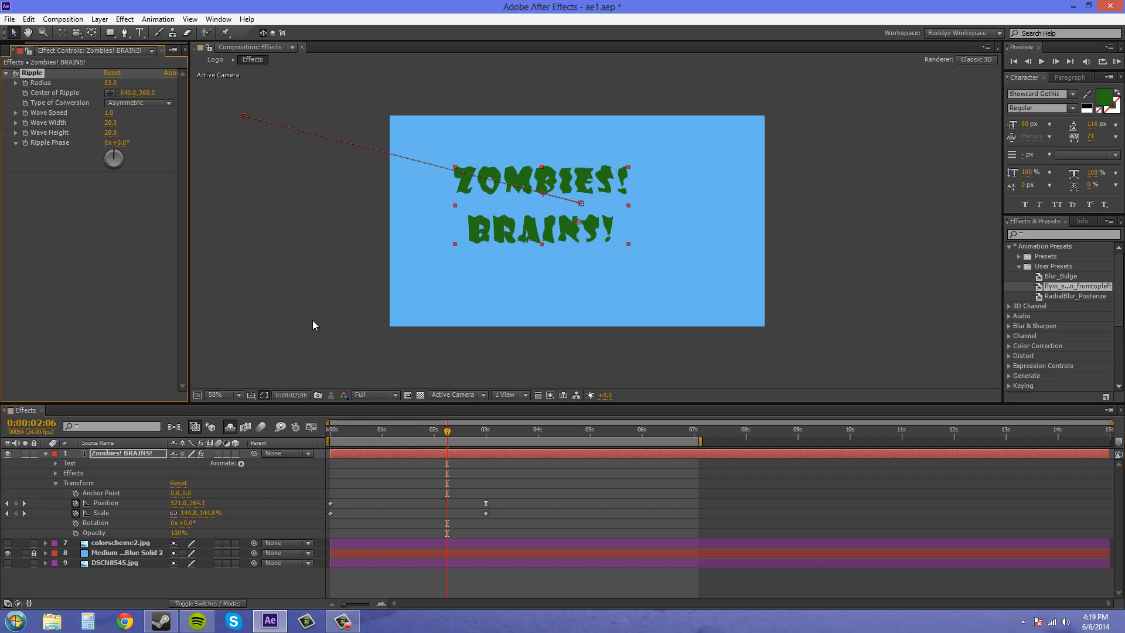
mouse_move(115, 227)
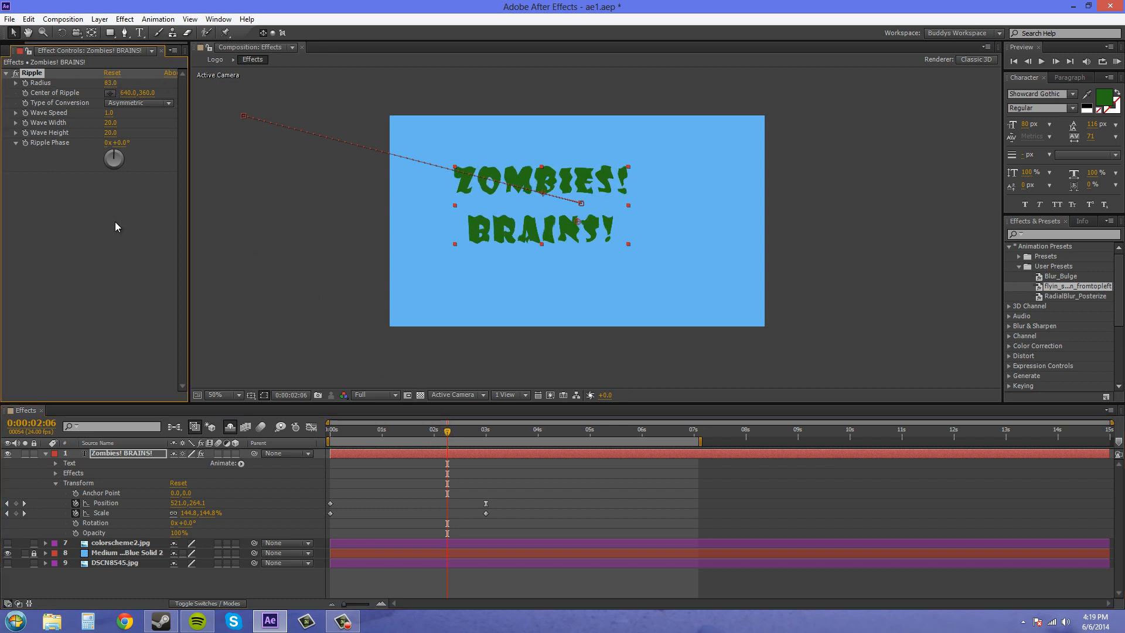
mouse_move(66, 84)
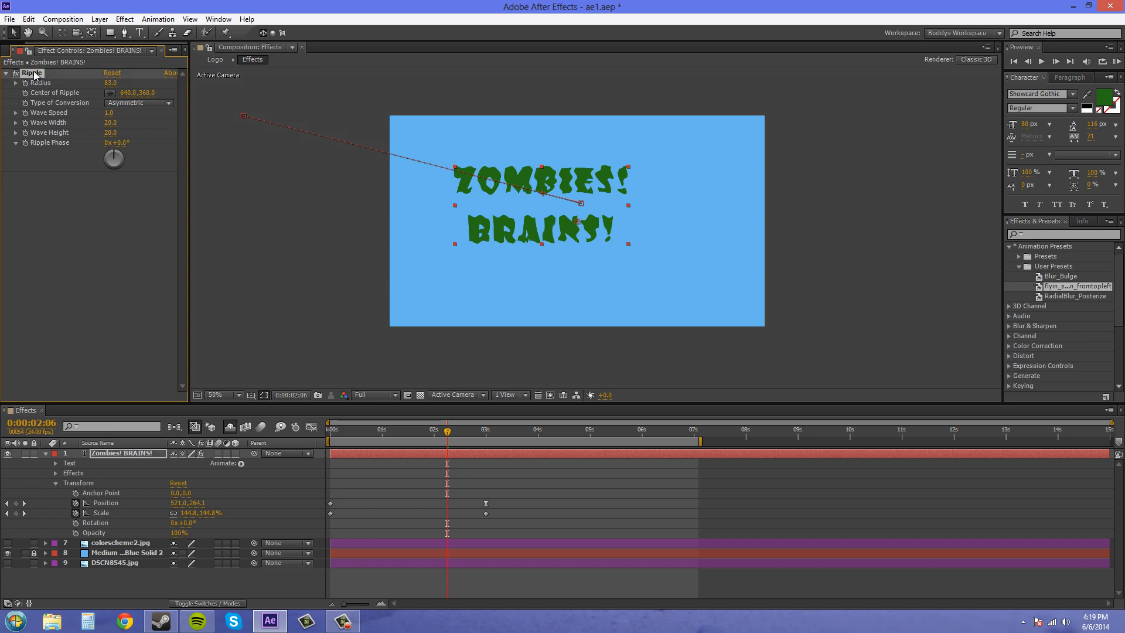
mouse_move(111, 527)
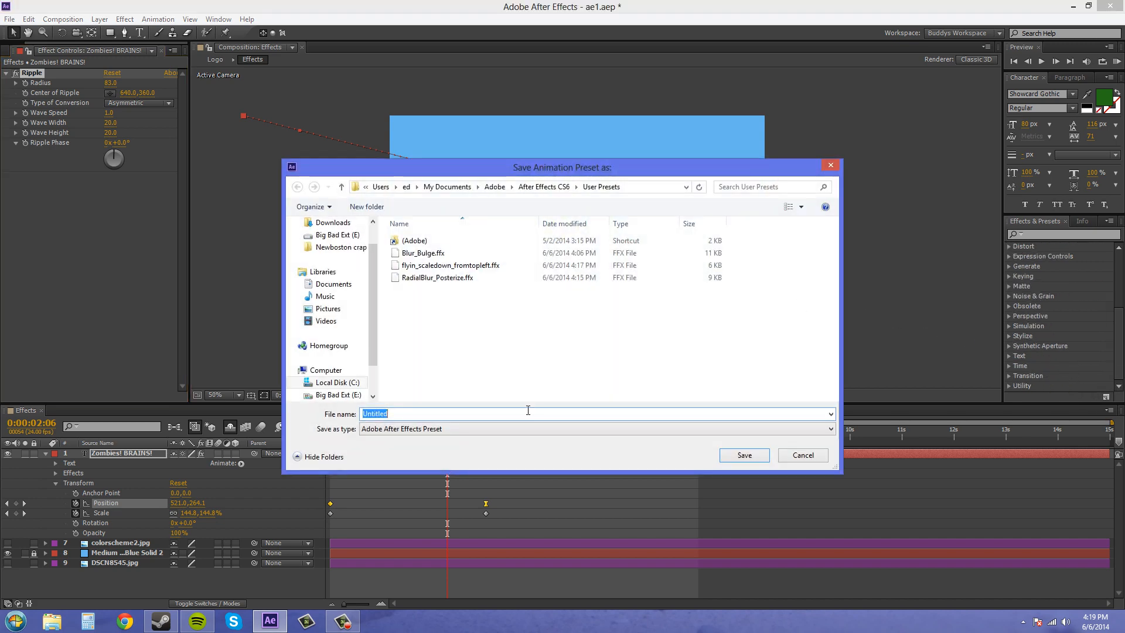
Name the new animation preset 'ripple' and confirm the save.
type("ripple")
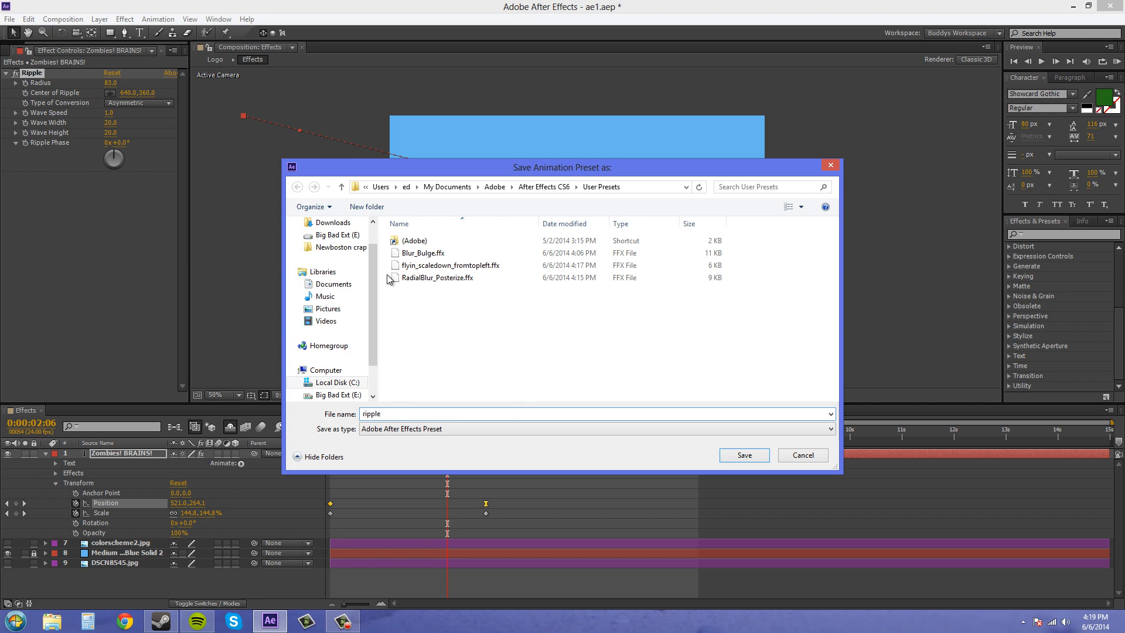
left_click(744, 454)
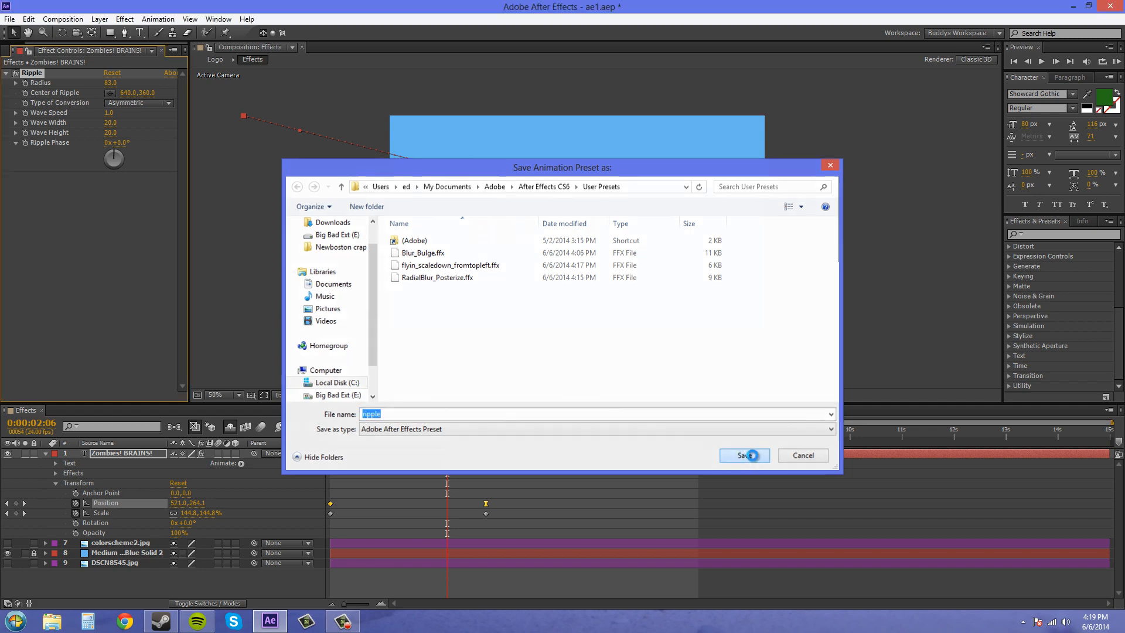
left_click(743, 455)
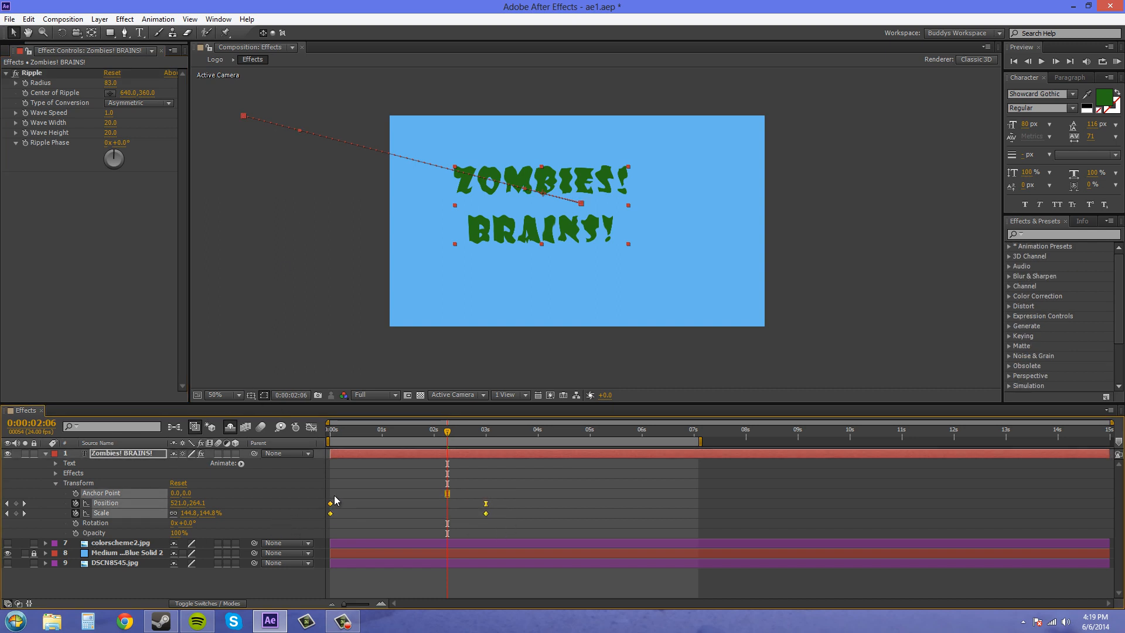
mouse_move(394, 504)
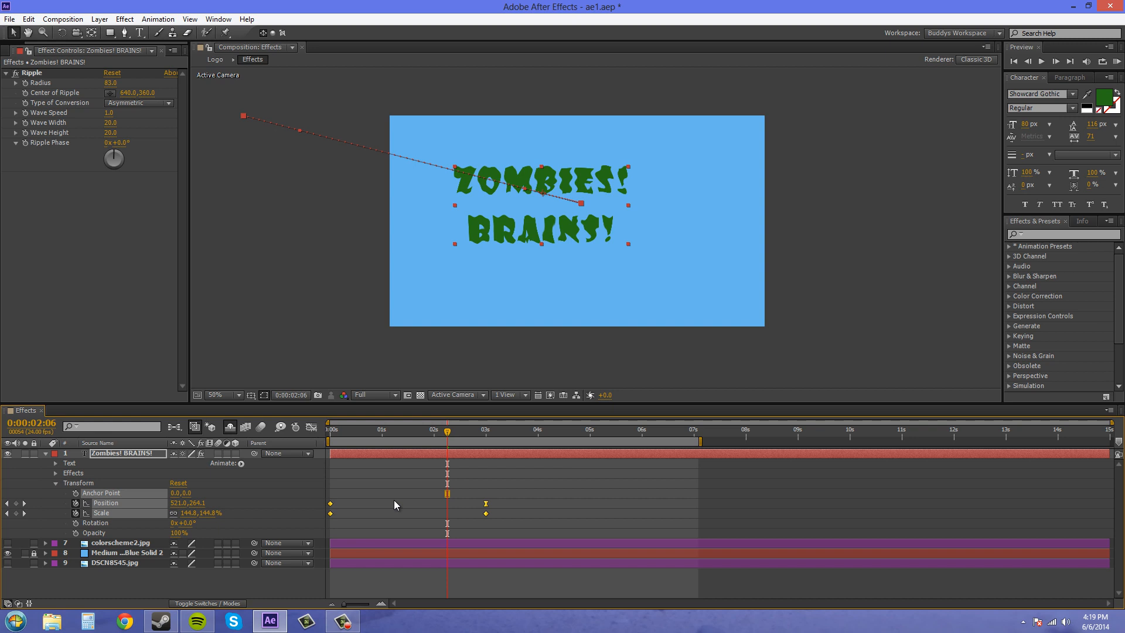
Remove the title's keyframes and reapply the saved ripple preset from Animation Presets.
left_click_drag(330, 504, 513, 524)
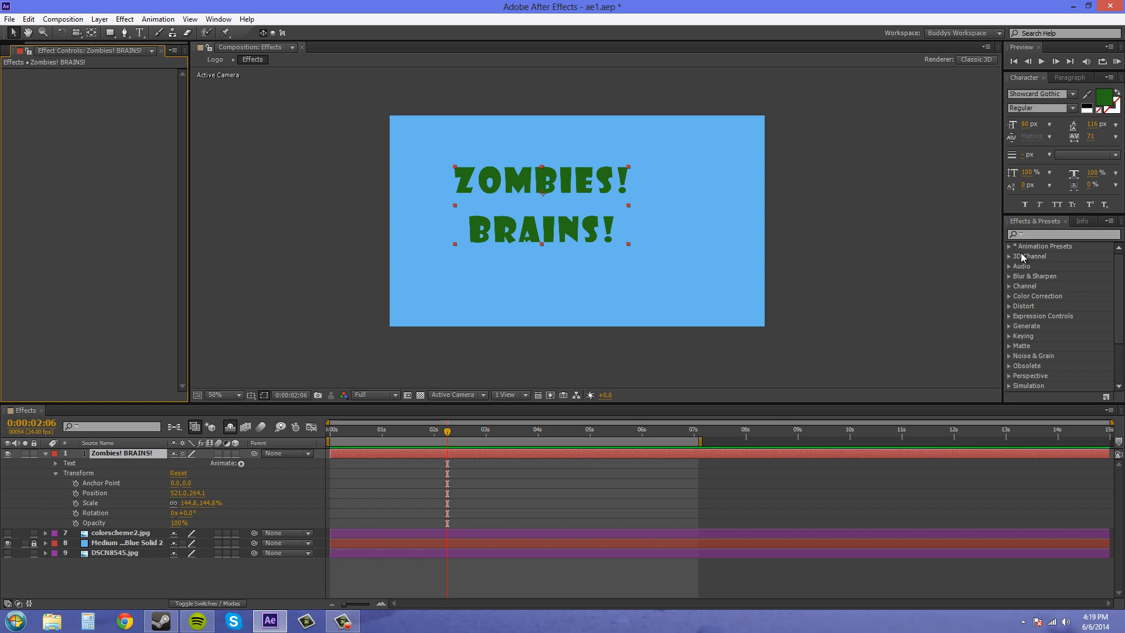
left_click(1010, 246)
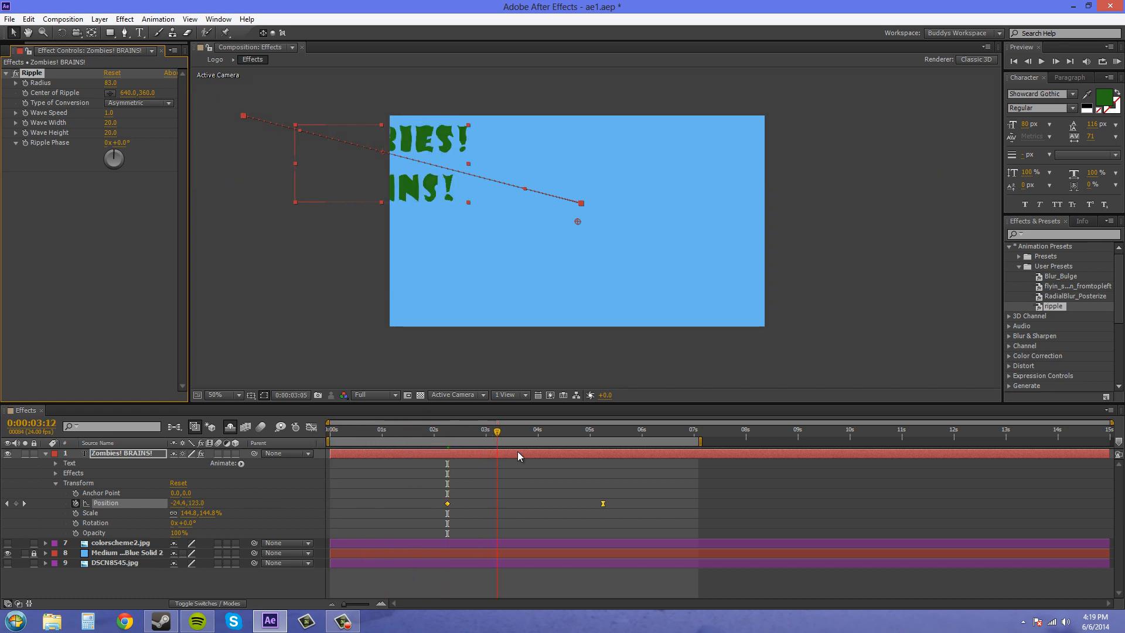
left_click(562, 429)
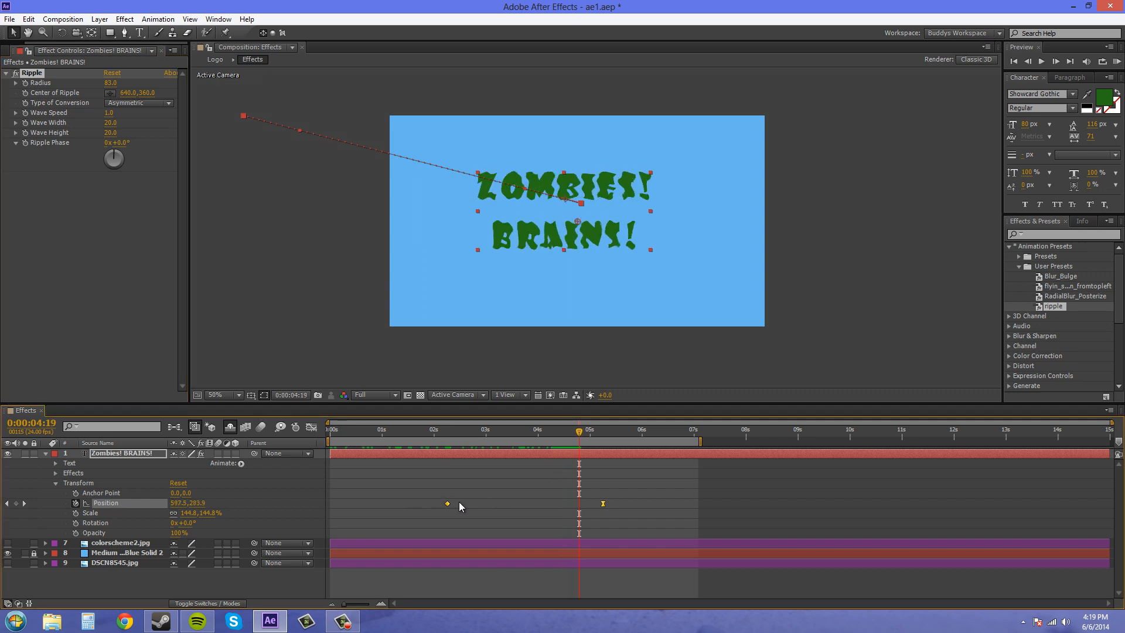
mouse_move(438, 508)
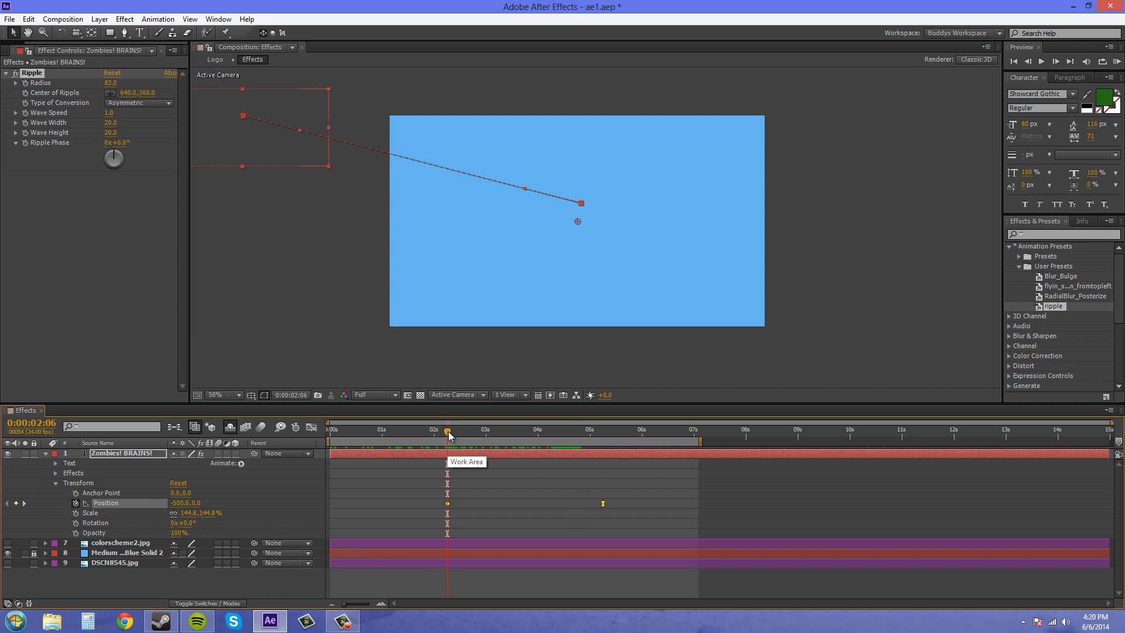
mouse_move(418, 549)
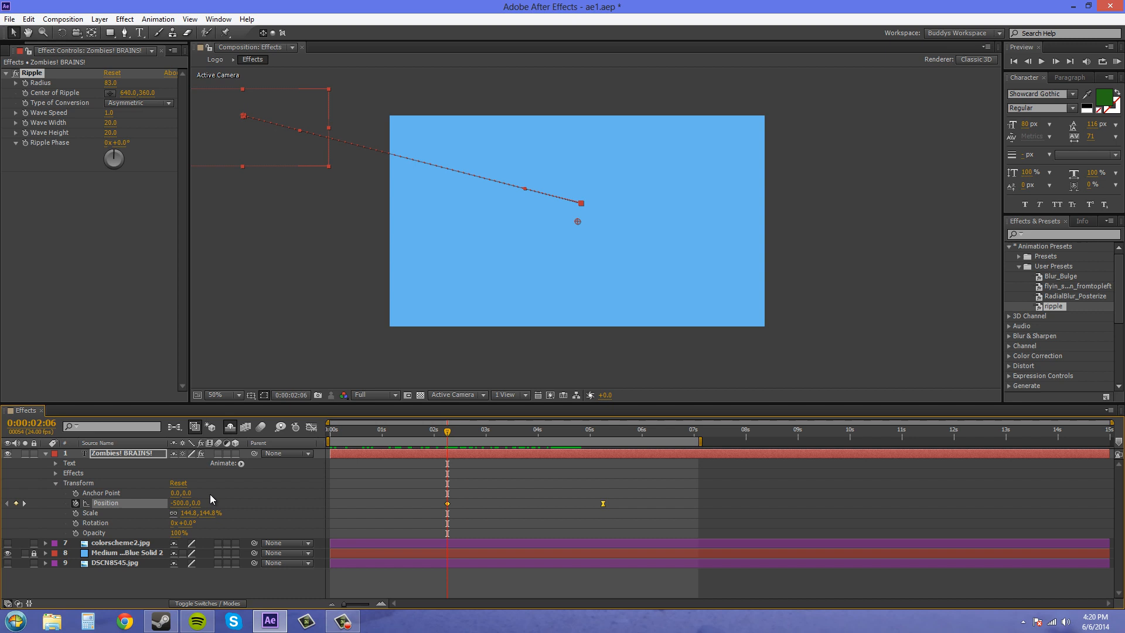
mouse_move(609, 504)
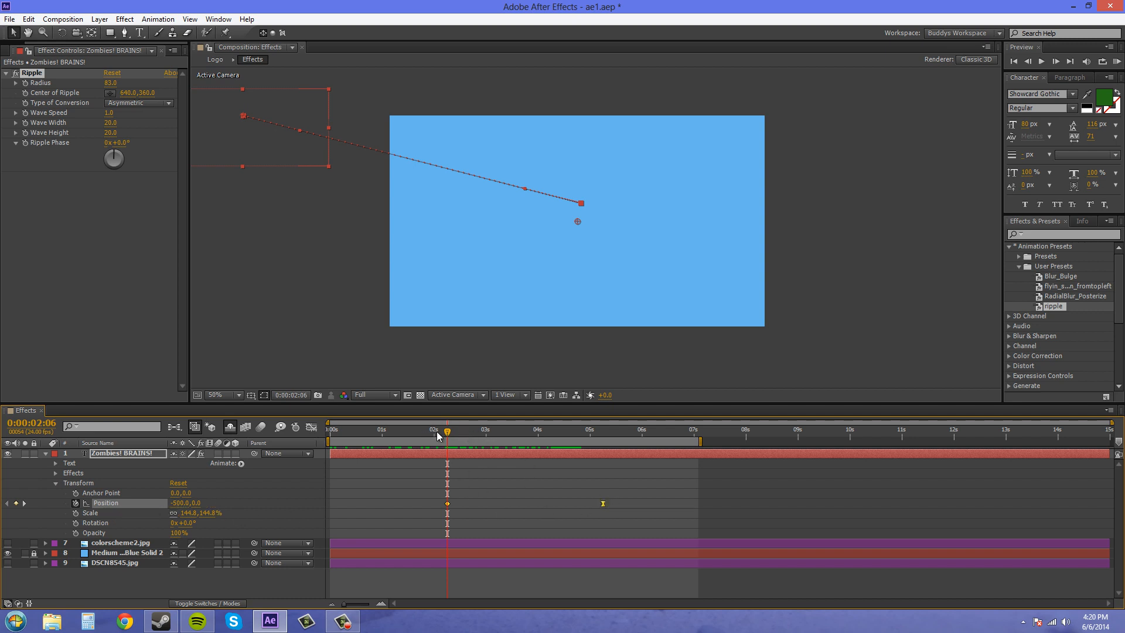
mouse_move(453, 492)
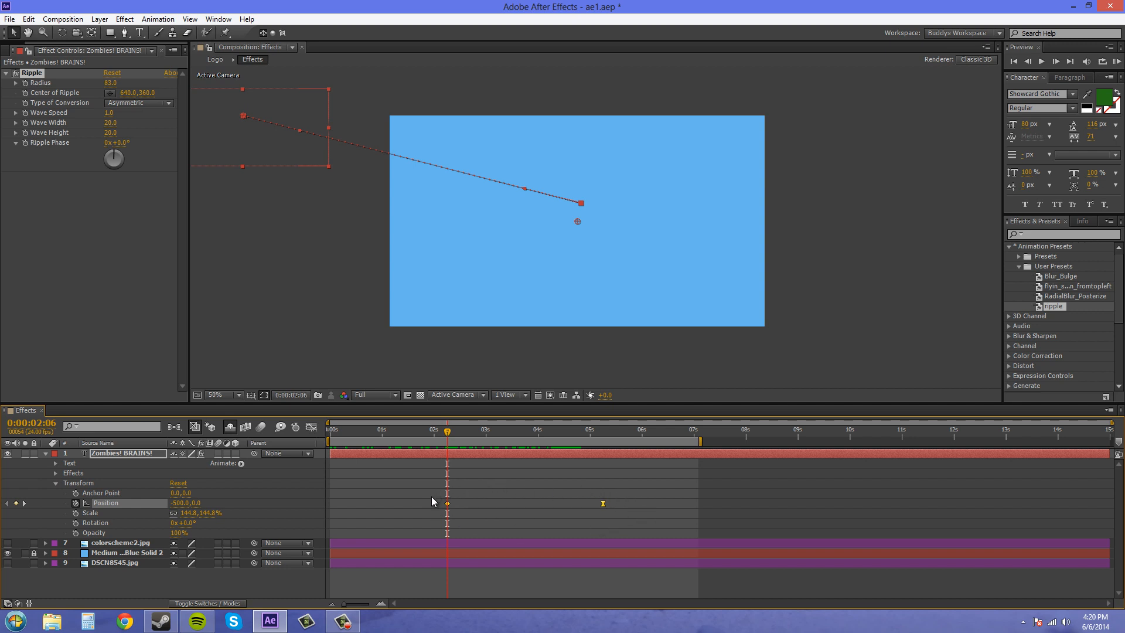
mouse_move(450, 511)
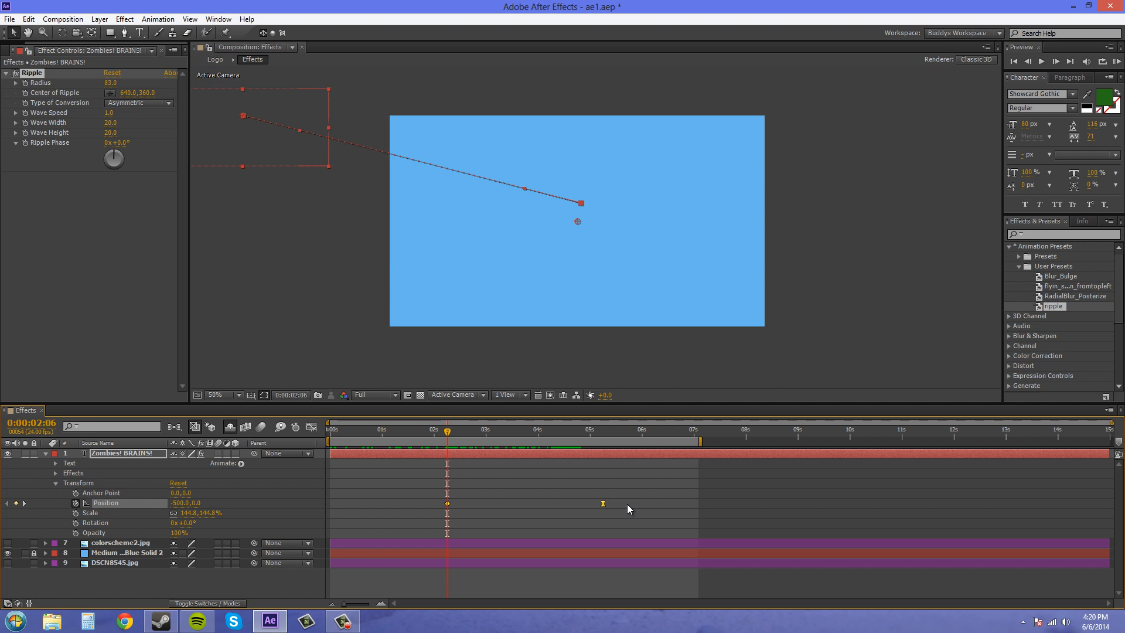
mouse_move(629, 509)
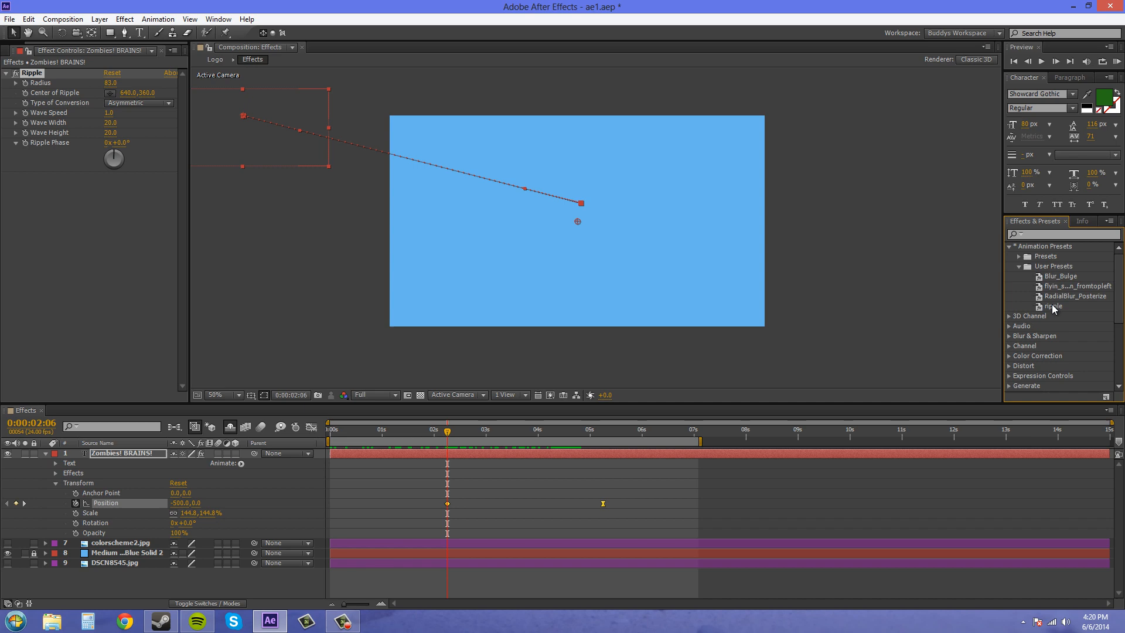
Select the ripple user preset and start a new preset save proposing ripple.ffx.
left_click(1052, 306)
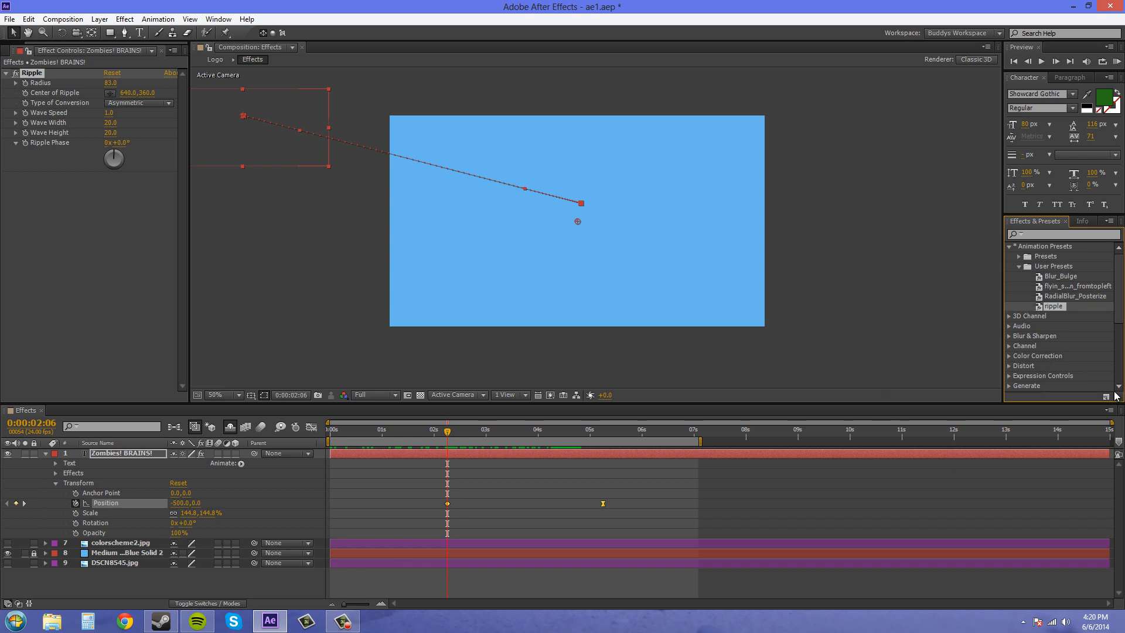
mouse_move(1105, 399)
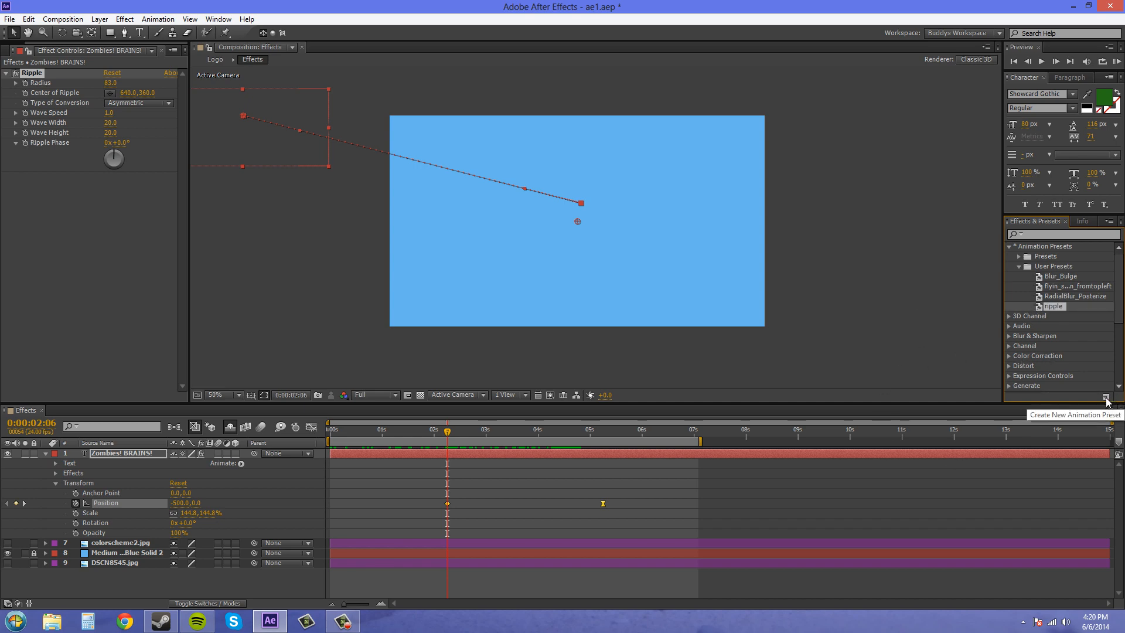
left_click(1105, 399)
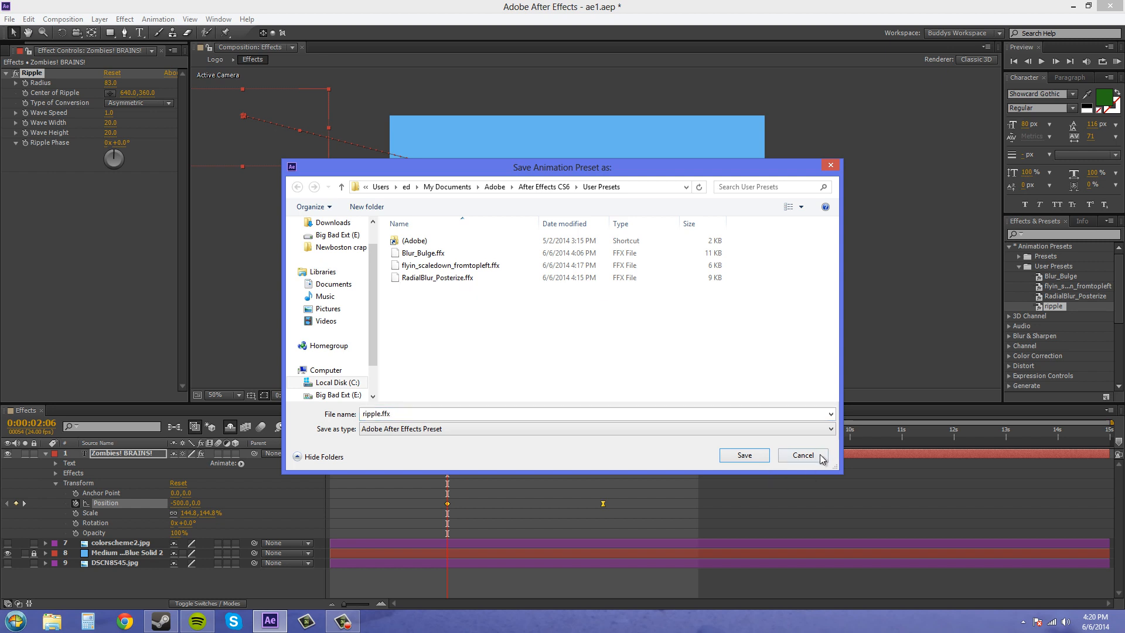
mouse_move(723, 416)
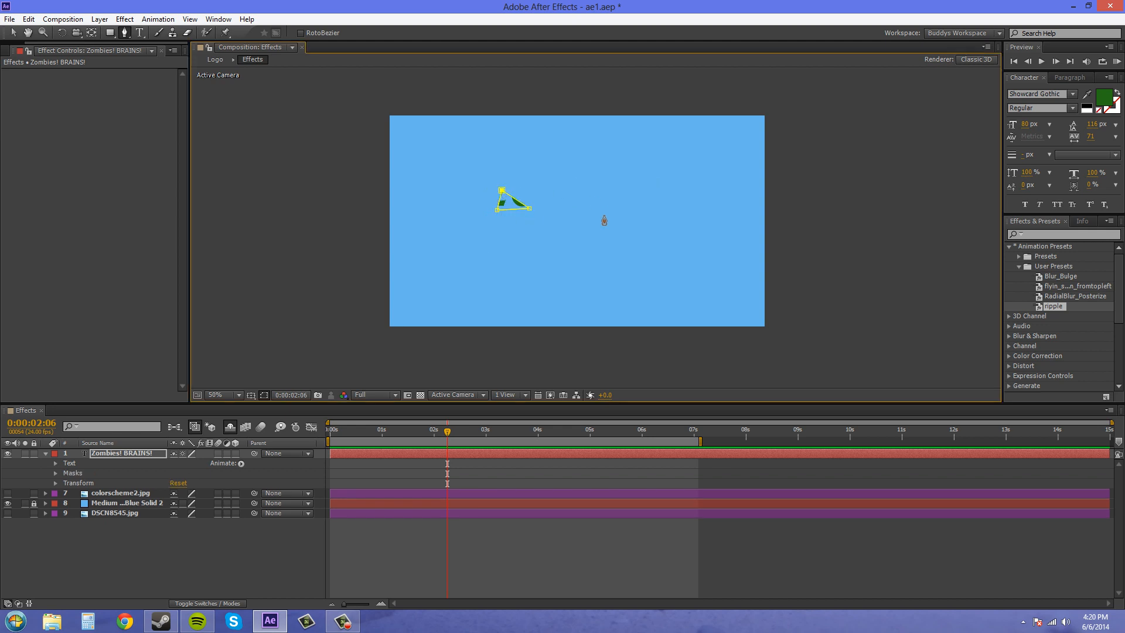
Replace the Ripple with two Pen-drawn masks on the title, both set to Subtract.
left_click(124, 32)
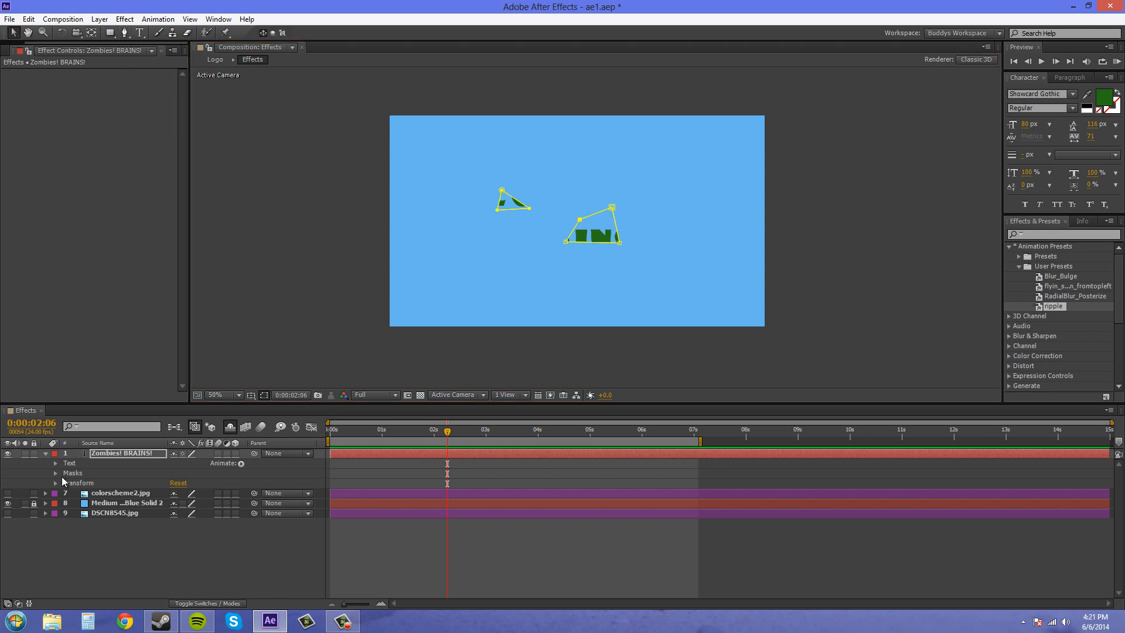
left_click(55, 472)
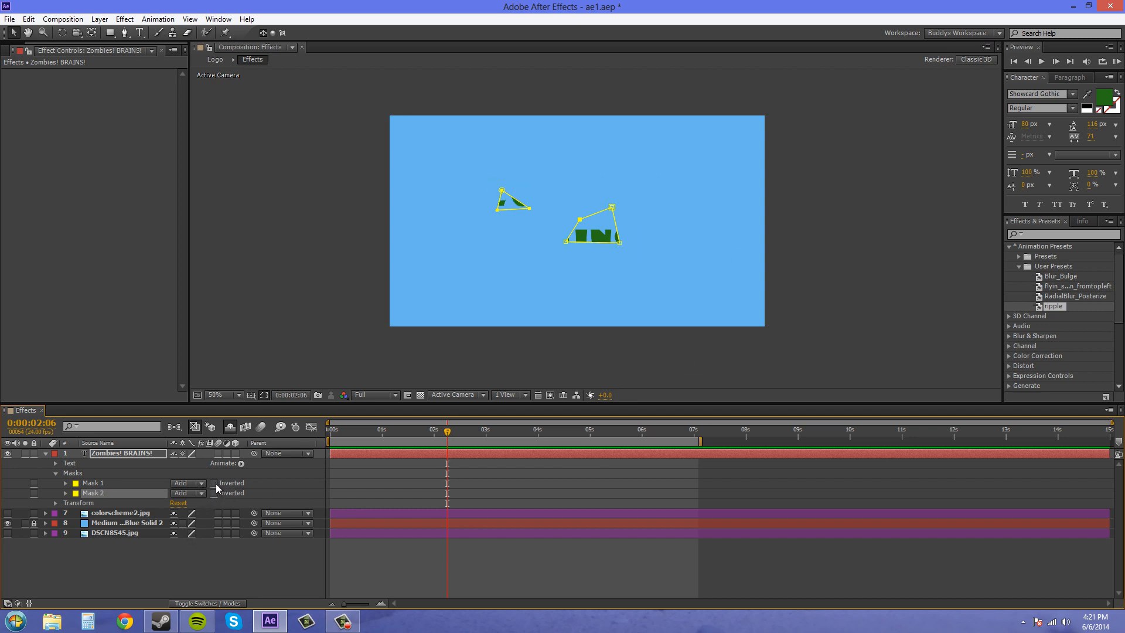
left_click(188, 492)
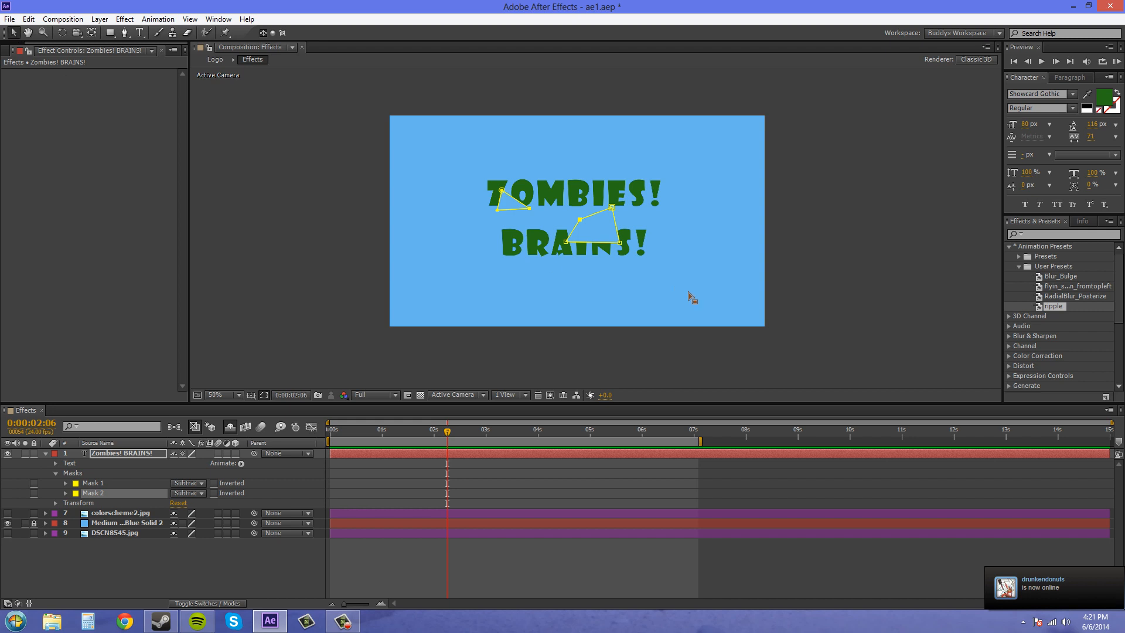
left_click(319, 327)
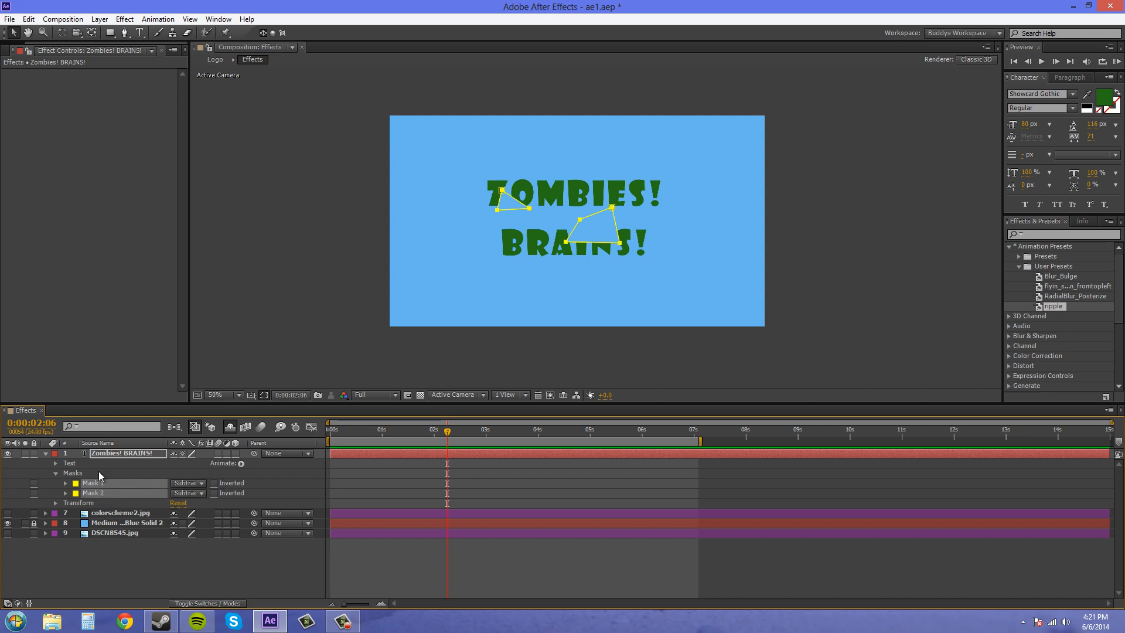
mouse_move(1107, 400)
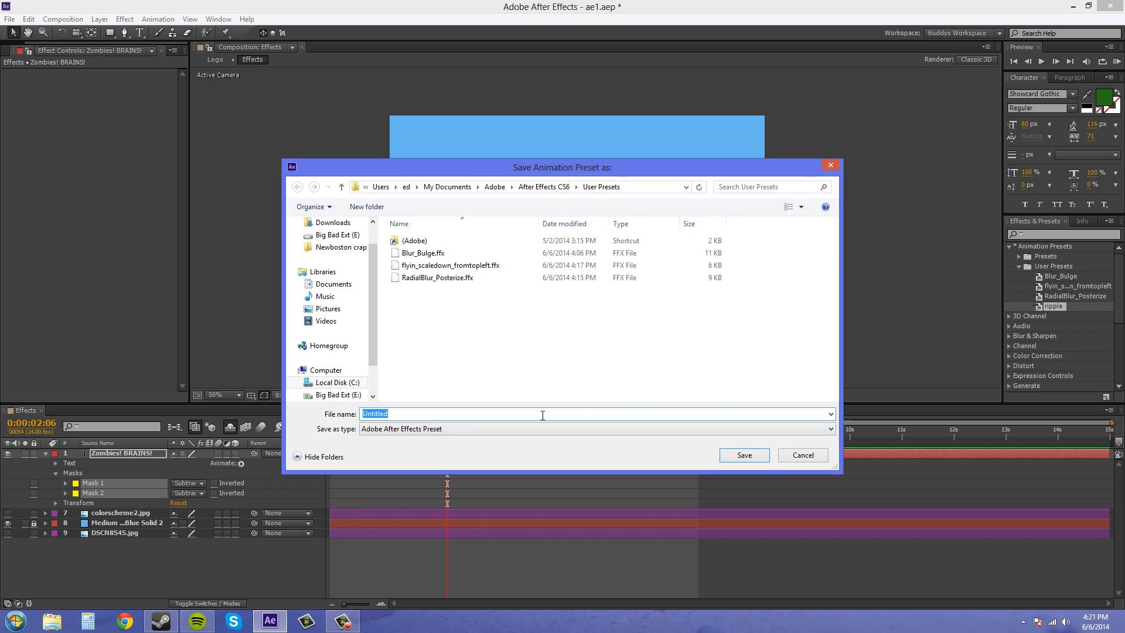
Name the mask preset 'goofymasks' and save it.
type("goofy")
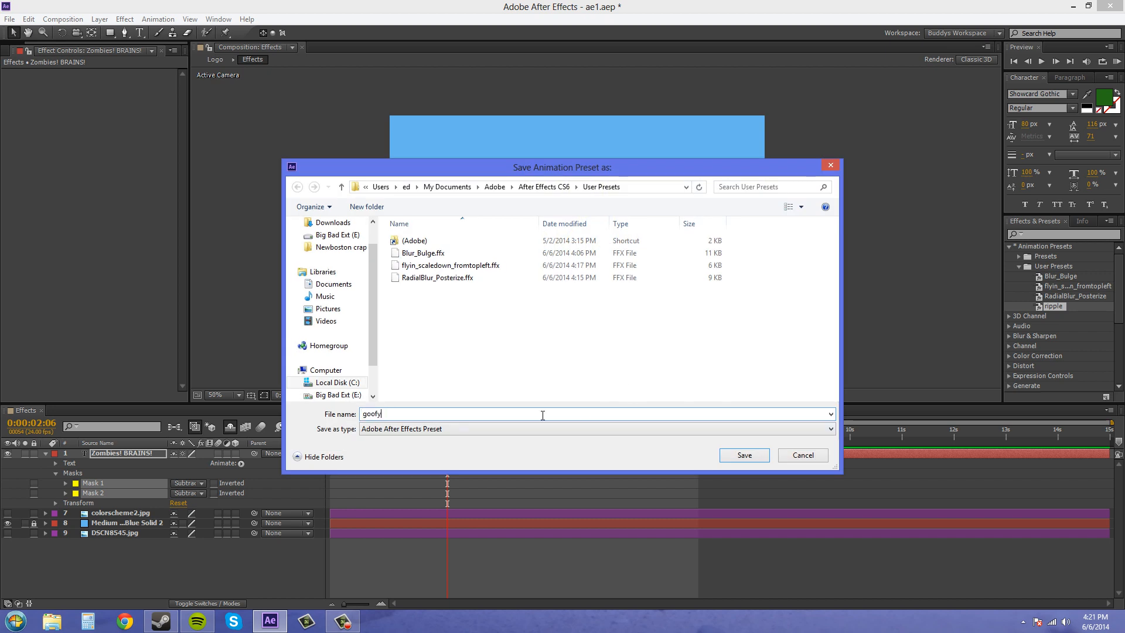
type("masks")
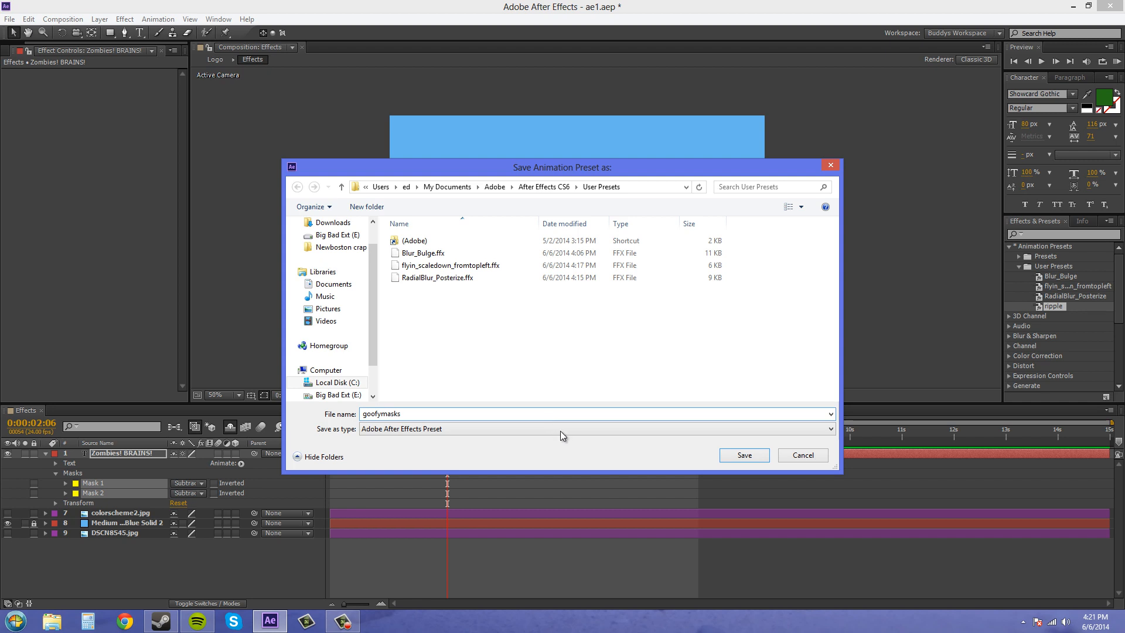
left_click_drag(562, 167, 807, 108)
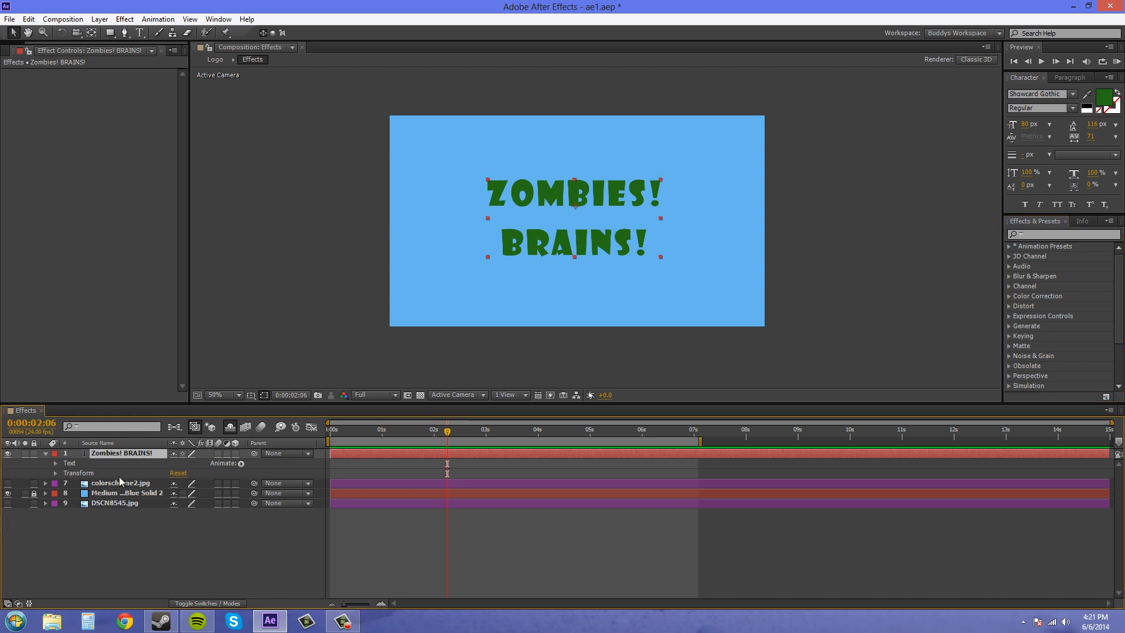
Open User Presets to find goofymasks and test it on the title layer.
left_click(1010, 246)
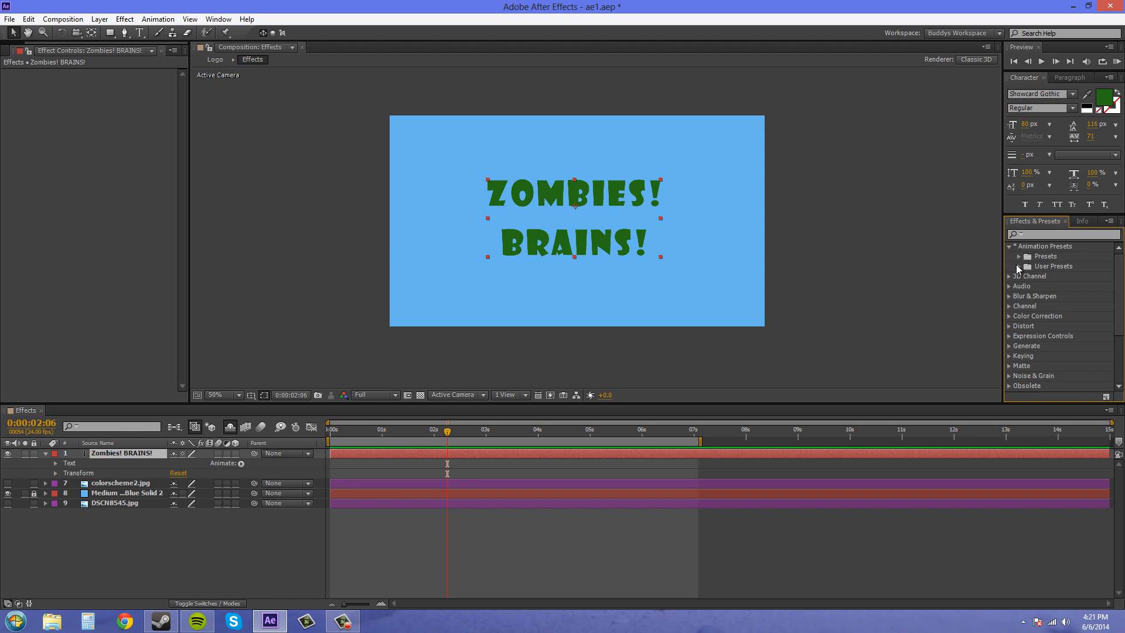
left_click(1019, 266)
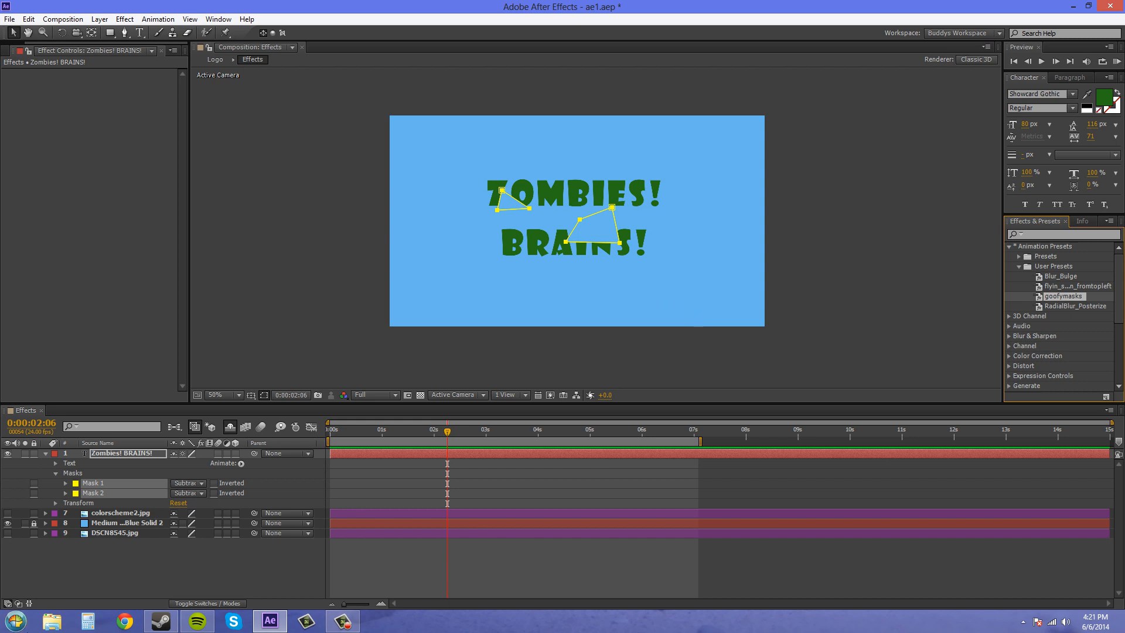
left_click(73, 473)
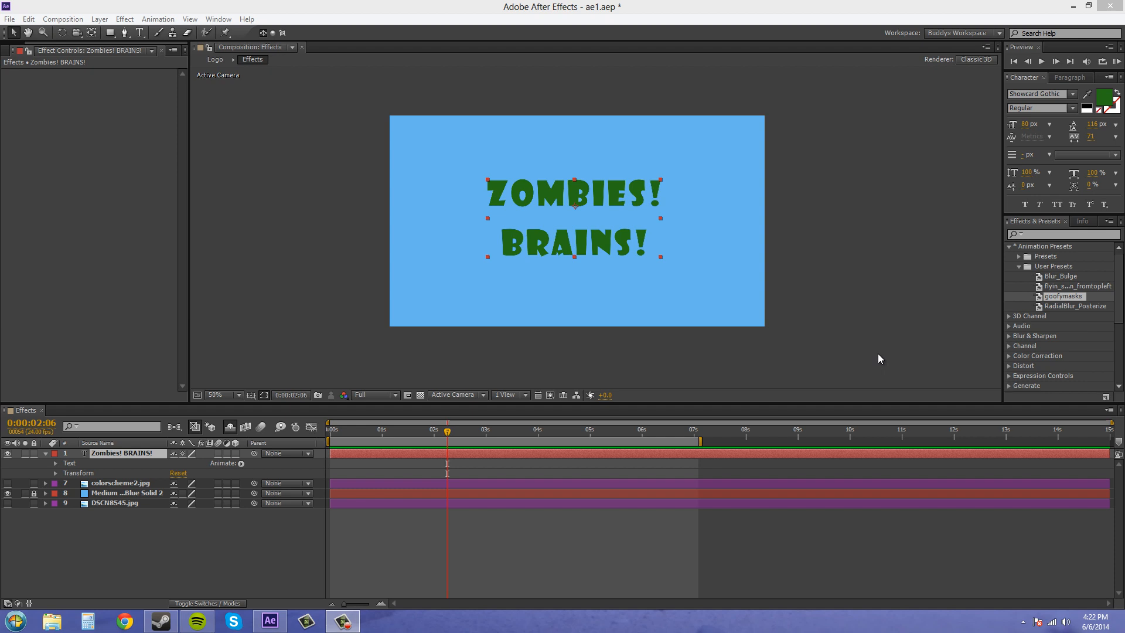
mouse_move(894, 359)
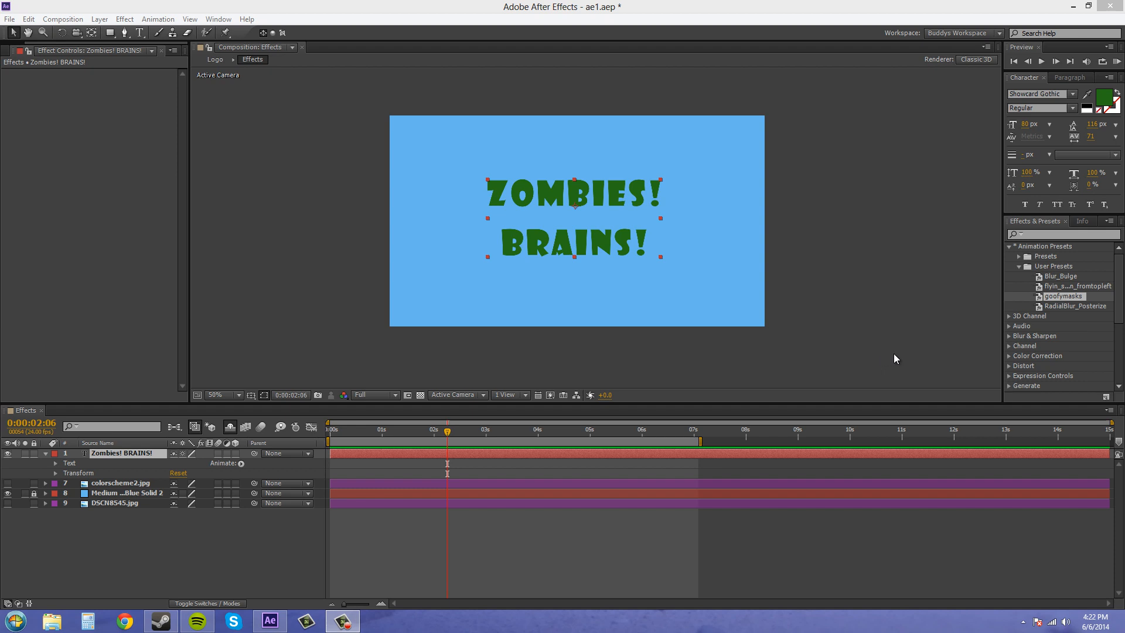
mouse_move(931, 335)
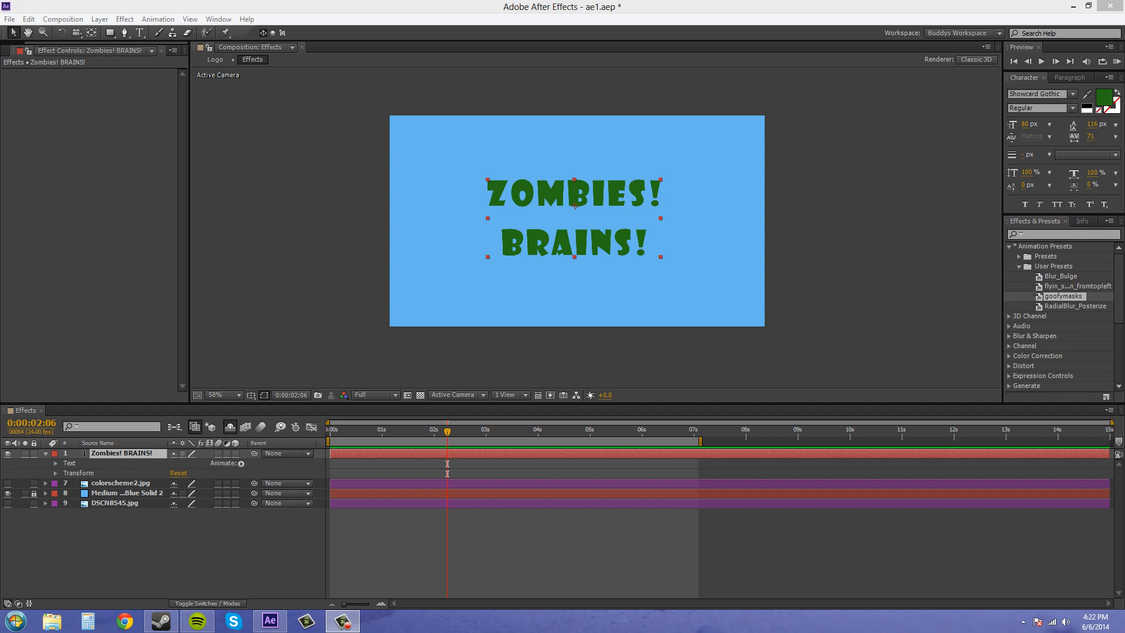
mouse_move(762, 287)
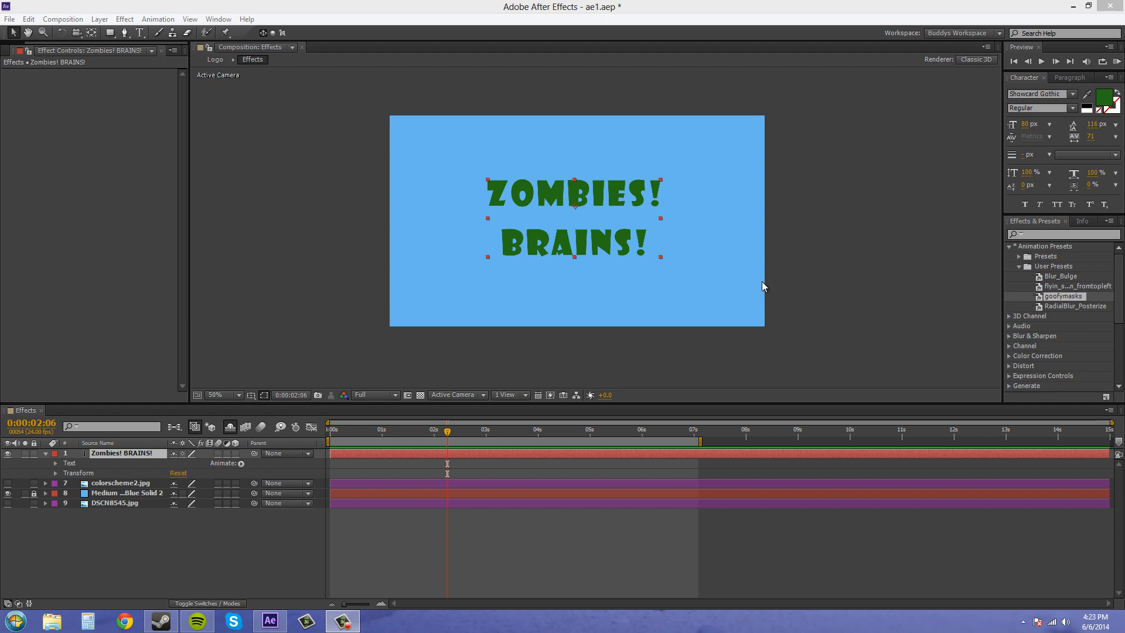
mouse_move(850, 297)
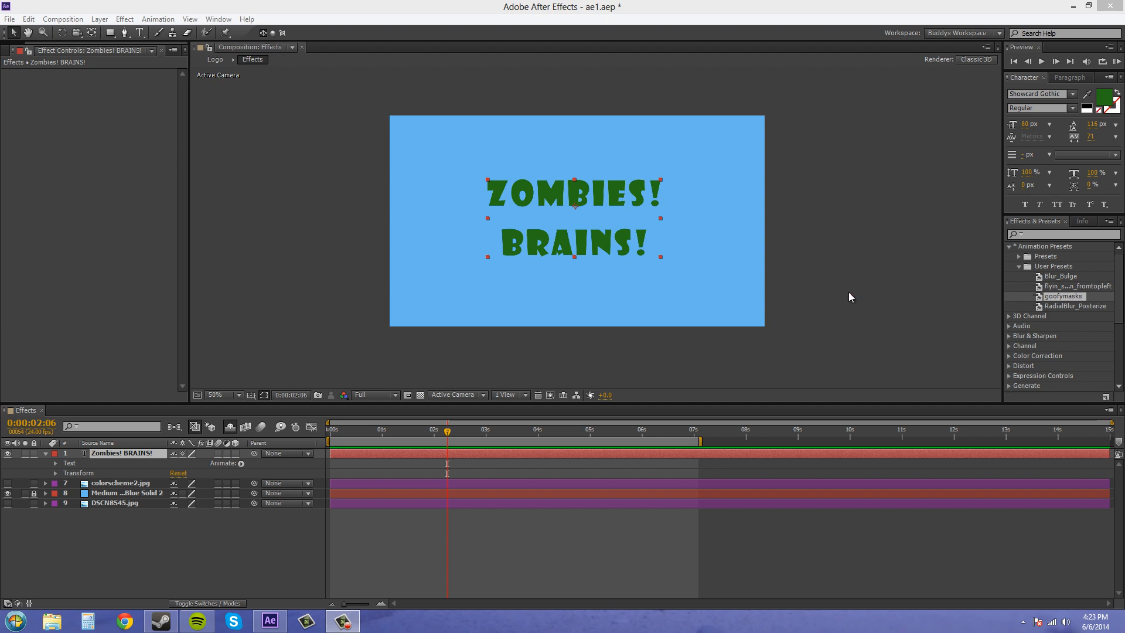
mouse_move(859, 325)
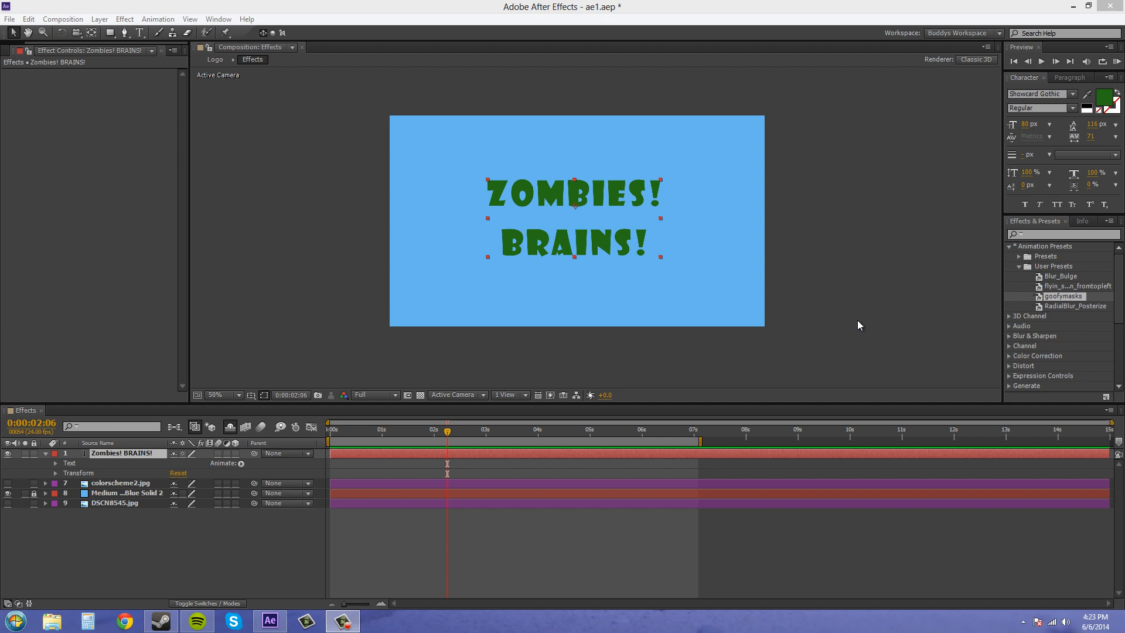